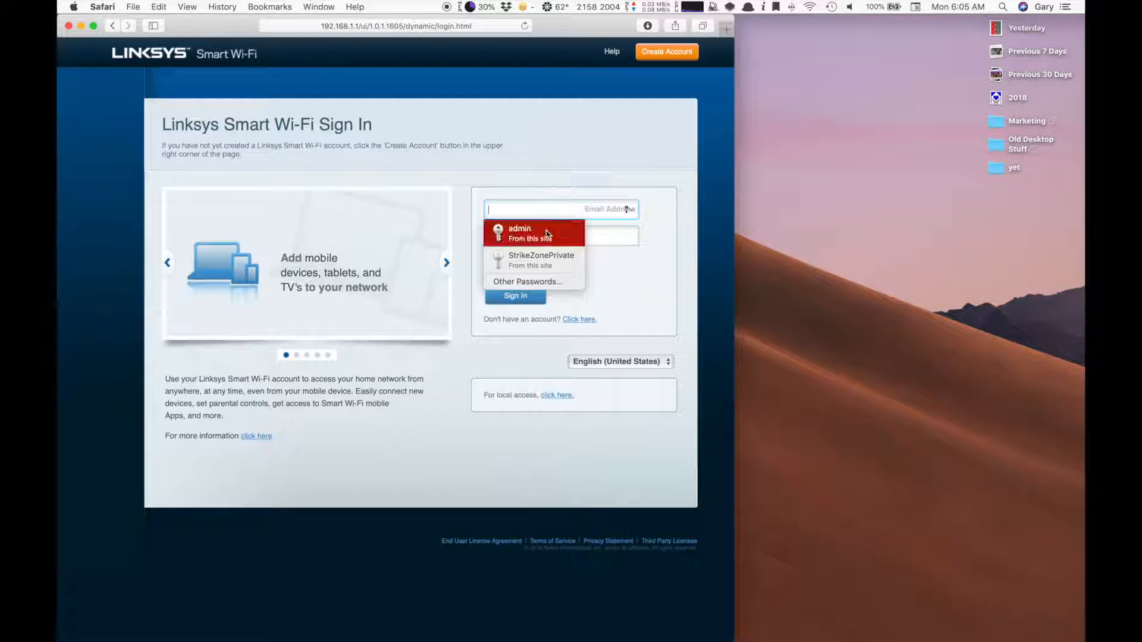
Sign in to the router using the saved admin email and password from autofill
{"action": "left_click", "coordinate": [514, 296]}
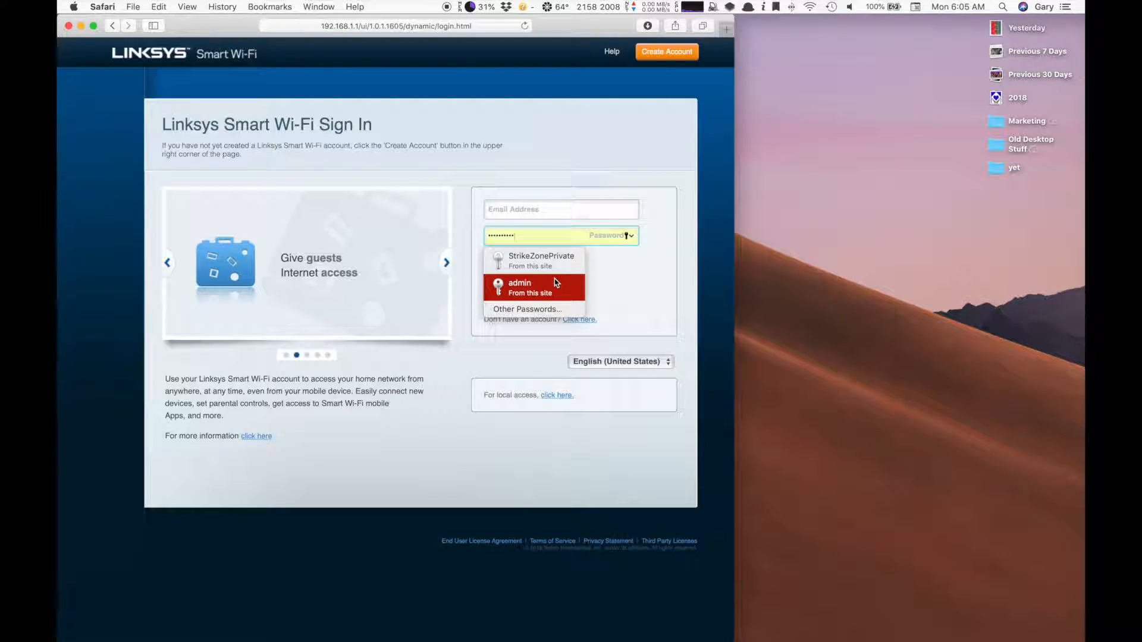
{"action": "left_click", "coordinate": [519, 283]}
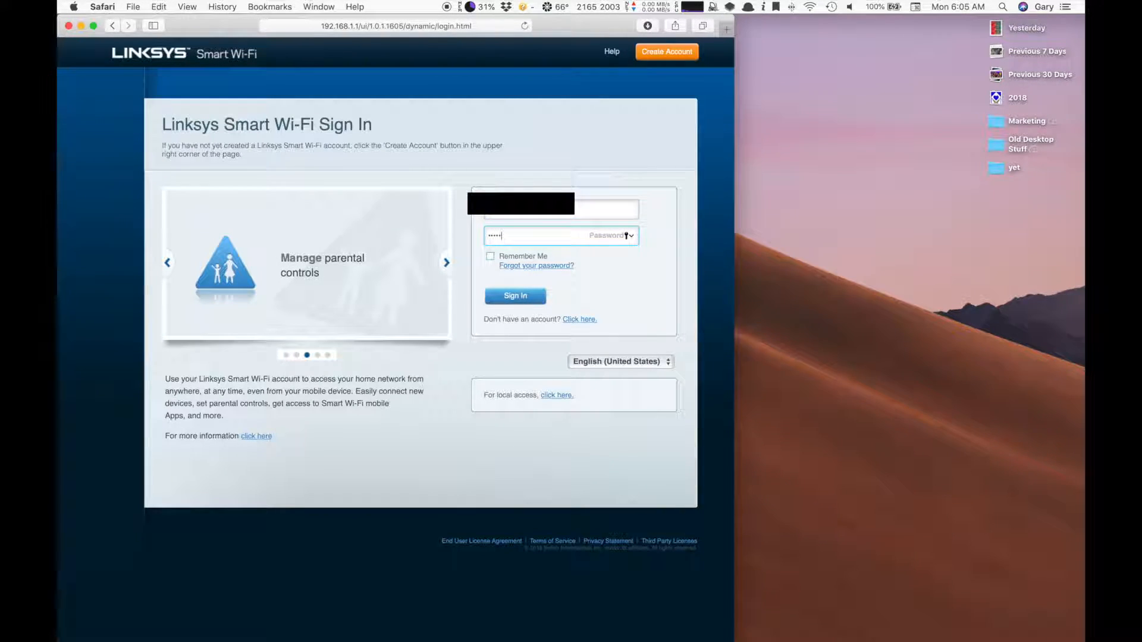
{"action": "left_click", "coordinate": [514, 296]}
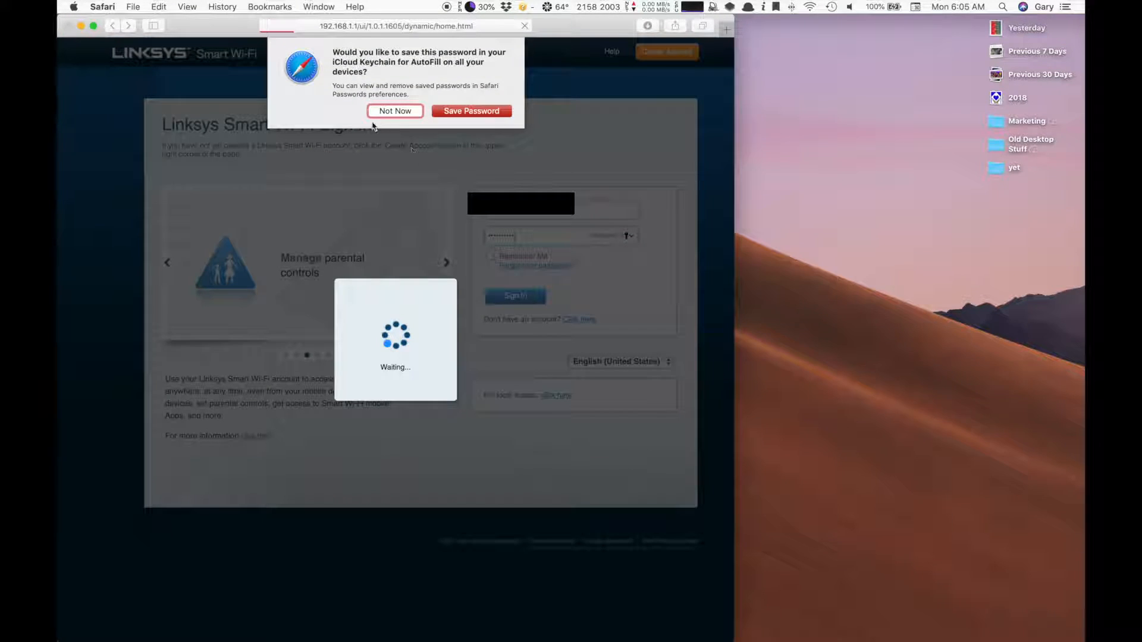
Decline saving the password so the External Storage settings can be opened
{"action": "left_click", "coordinate": [394, 111]}
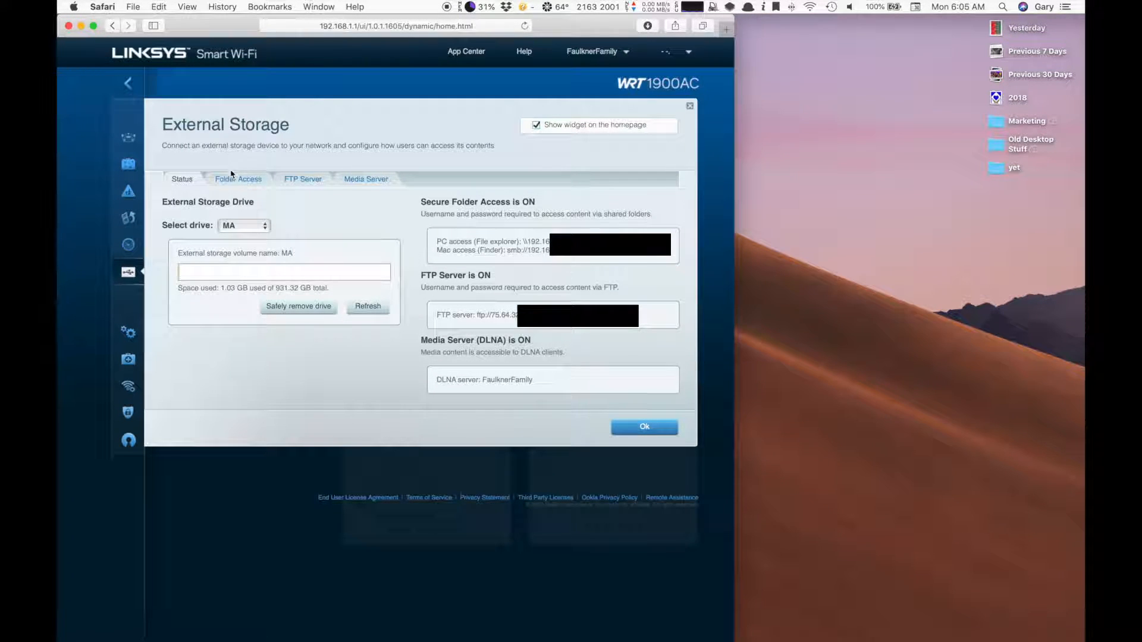
Open Folder Access and switch the drive selector to REMOTE, then back to MA
{"action": "left_click", "coordinate": [237, 179]}
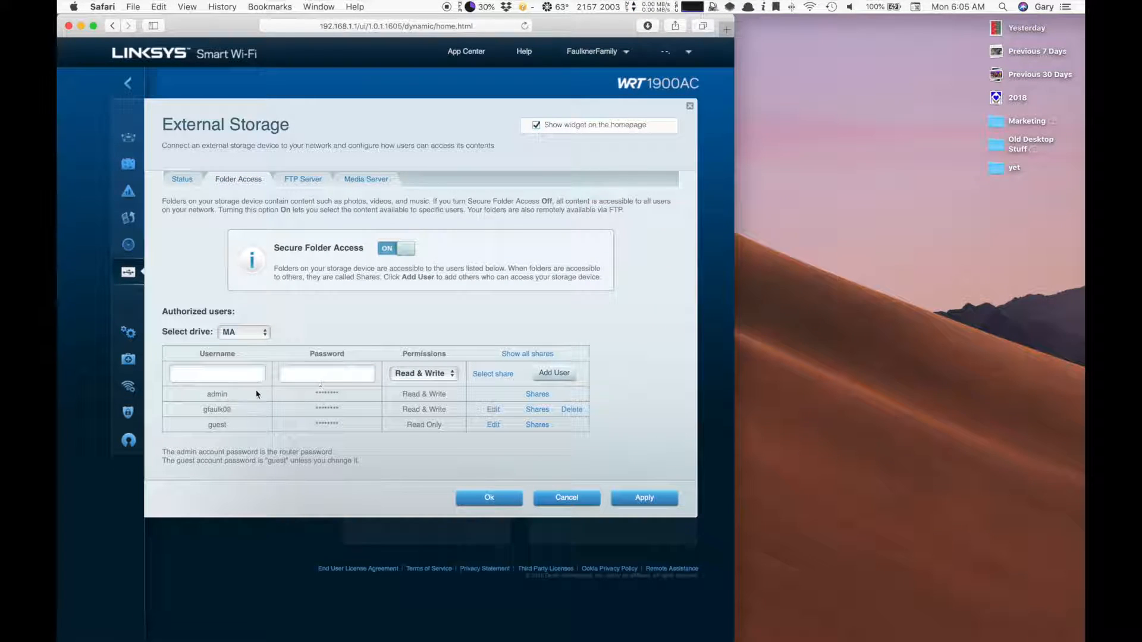
{"action": "mouse_move", "coordinate": [272, 406]}
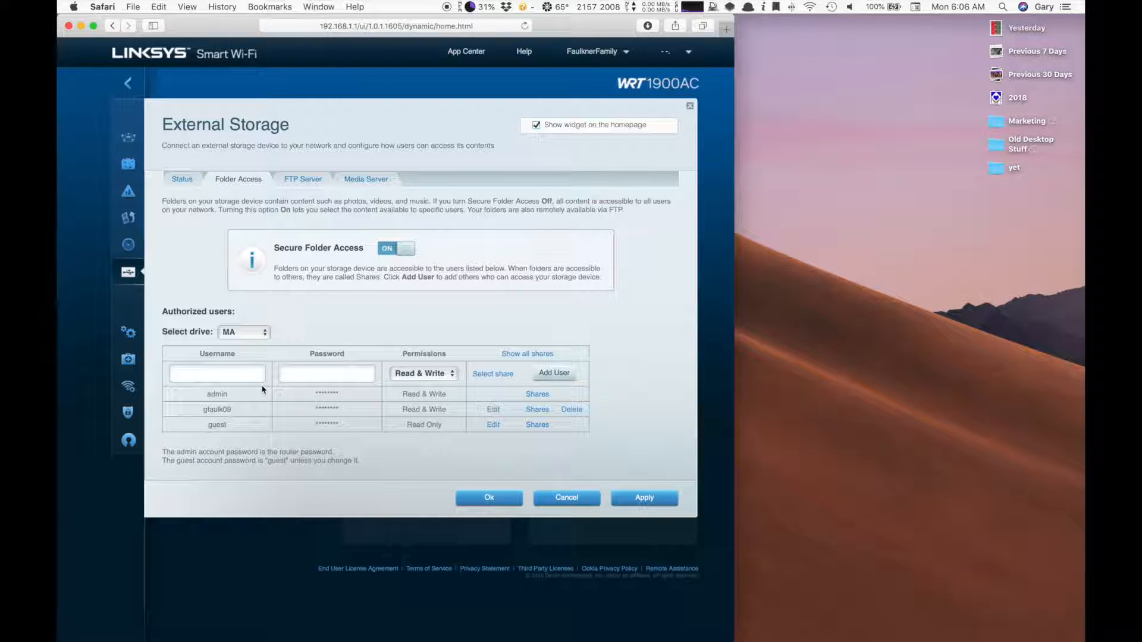
{"action": "left_click", "coordinate": [216, 373]}
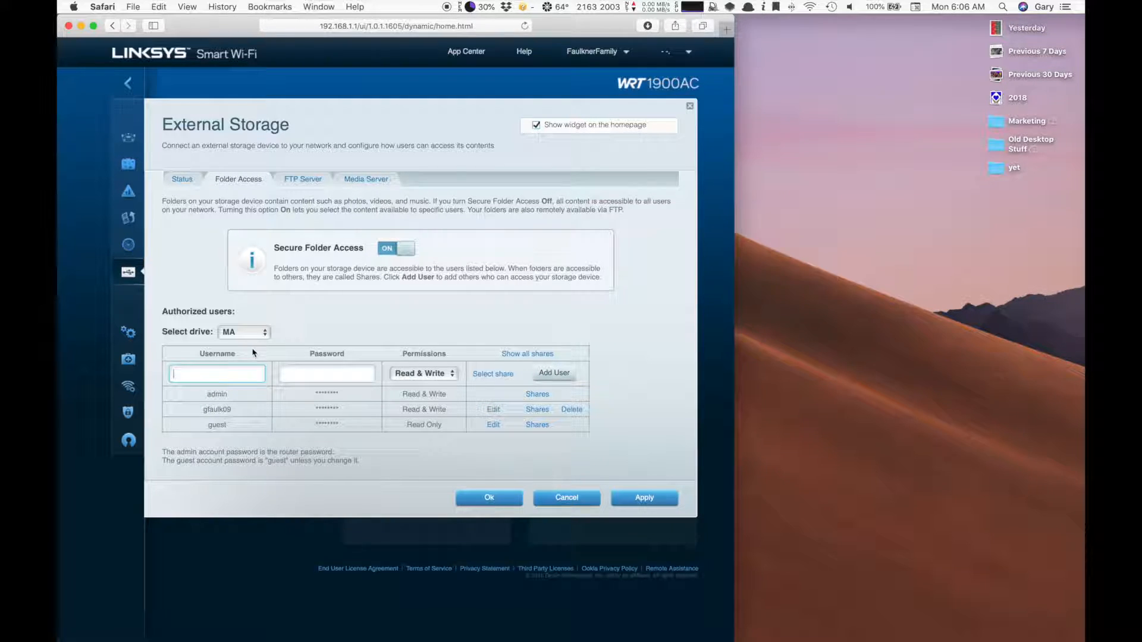
{"action": "left_click", "coordinate": [243, 332]}
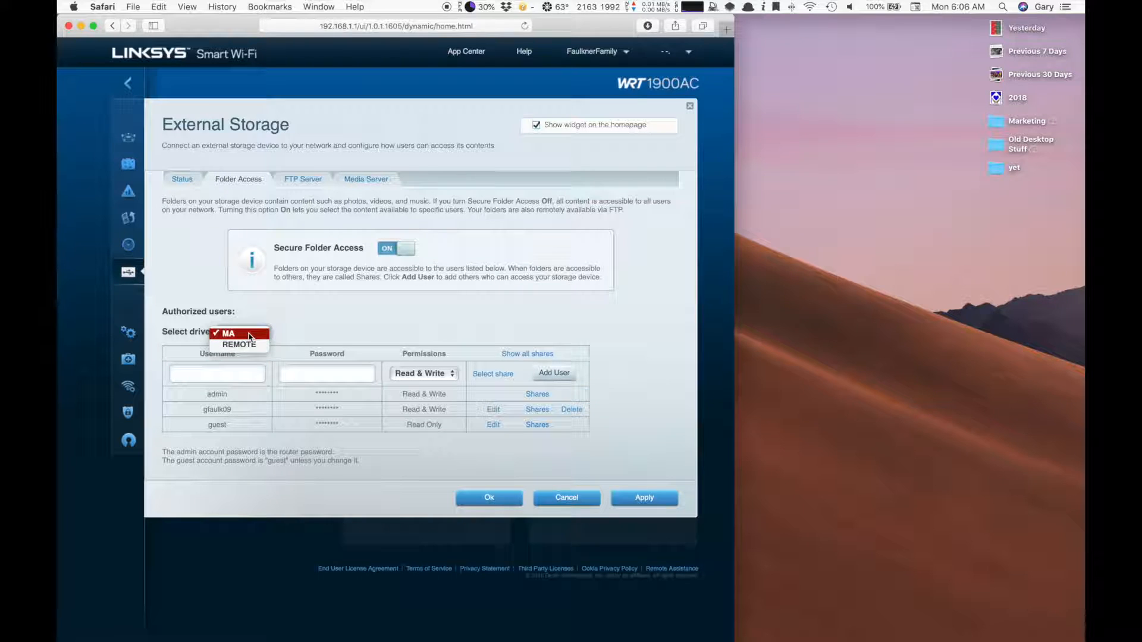
{"action": "left_click", "coordinate": [238, 344]}
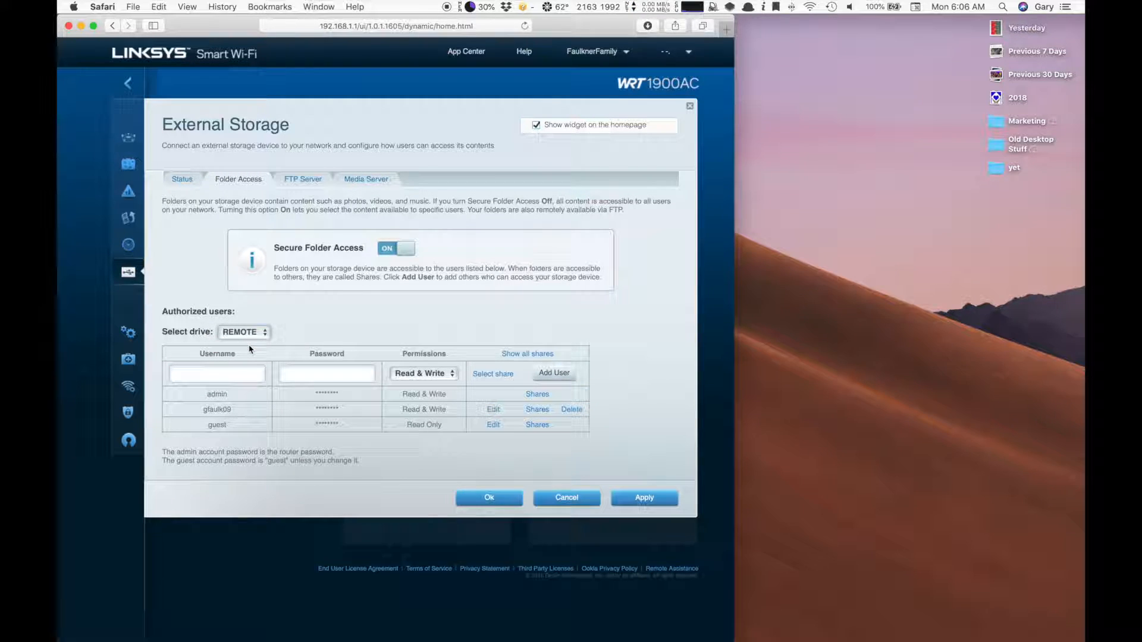
{"action": "mouse_move", "coordinate": [255, 340]}
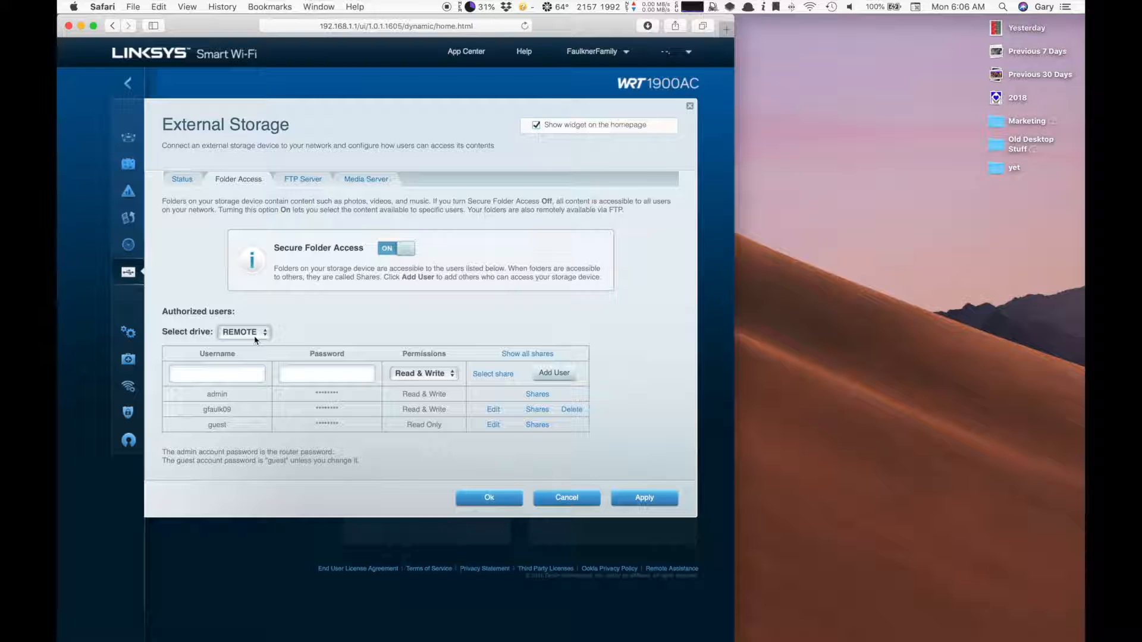
{"action": "left_click", "coordinate": [243, 332]}
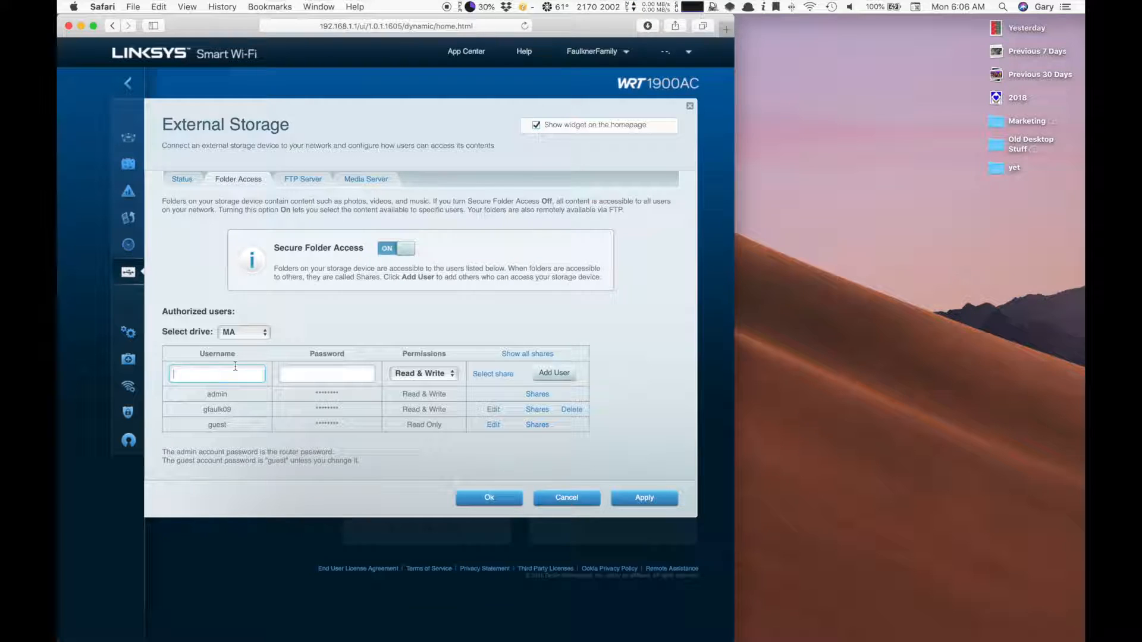
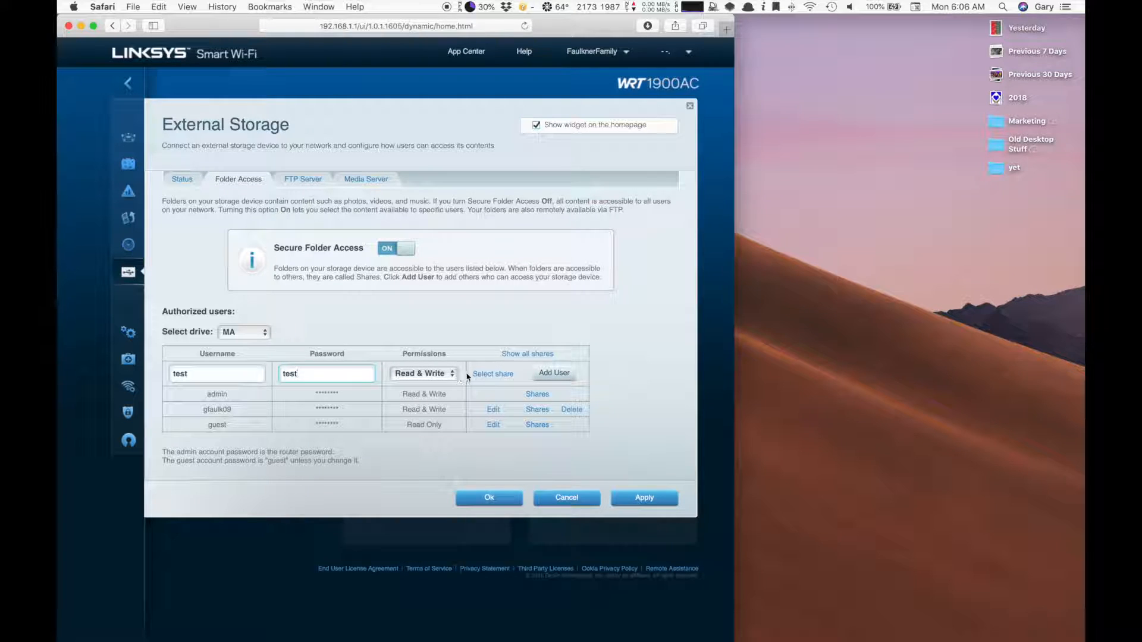
{"action": "left_click", "coordinate": [492, 373]}
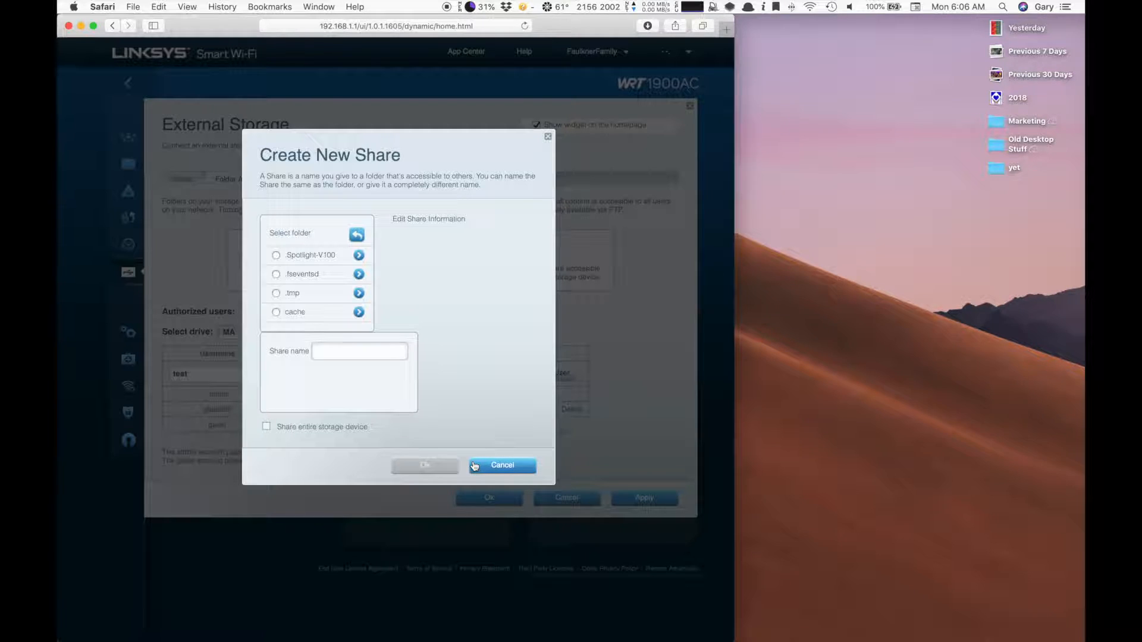
Switch to the REMOTE drive, create a Virtual Machines share, and assign it to test
{"action": "left_click", "coordinate": [500, 465]}
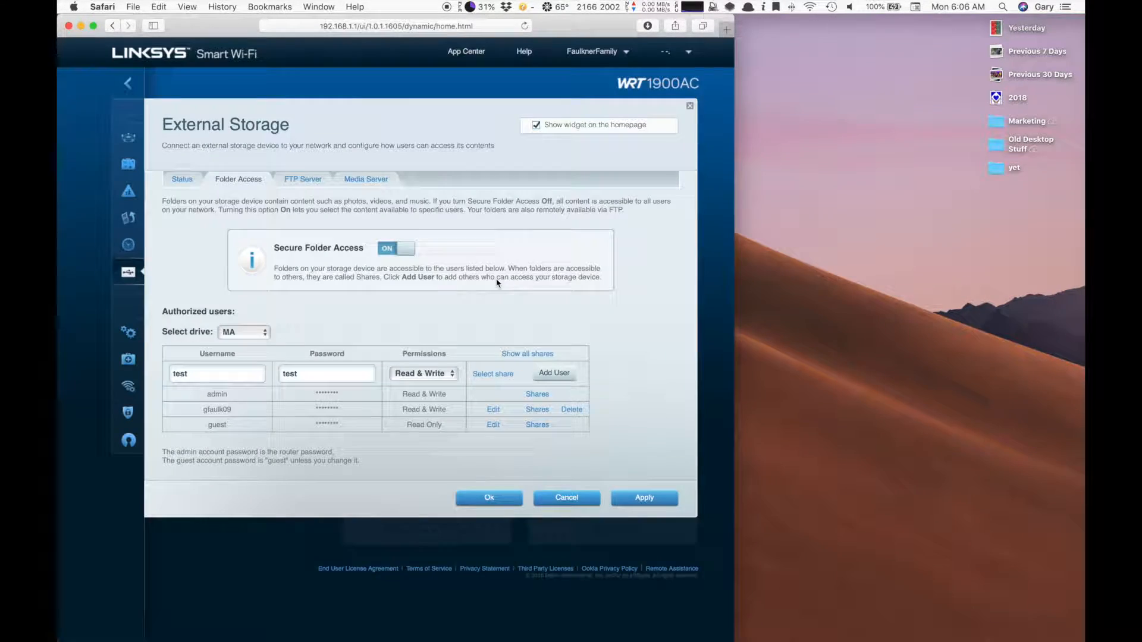
{"action": "left_click", "coordinate": [243, 332]}
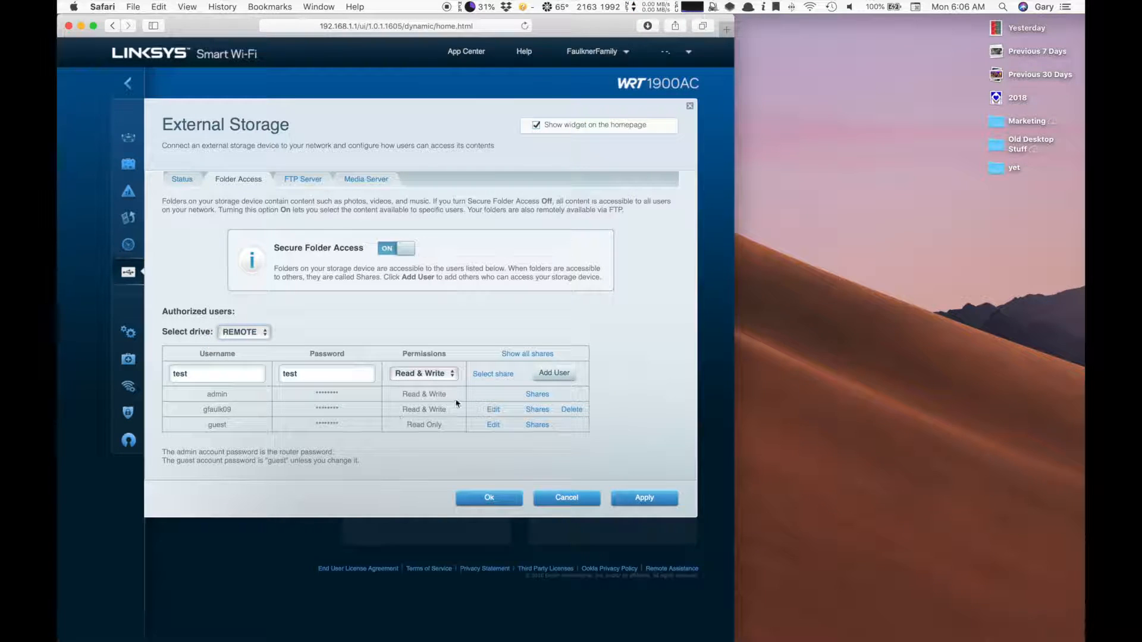
{"action": "left_click", "coordinate": [493, 373]}
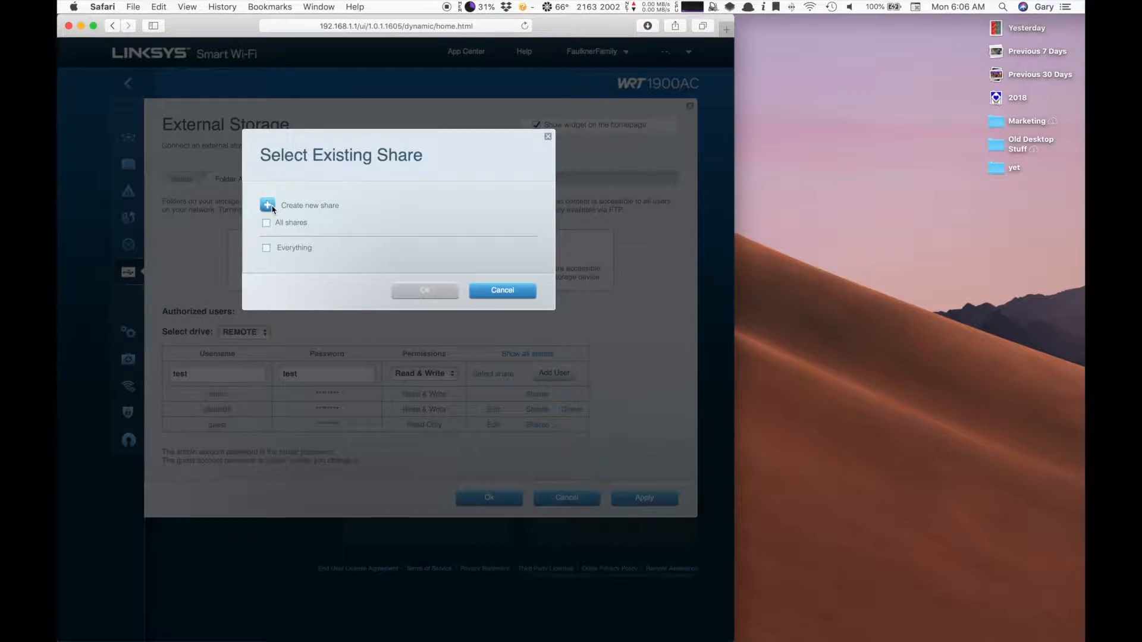
{"action": "left_click", "coordinate": [267, 205]}
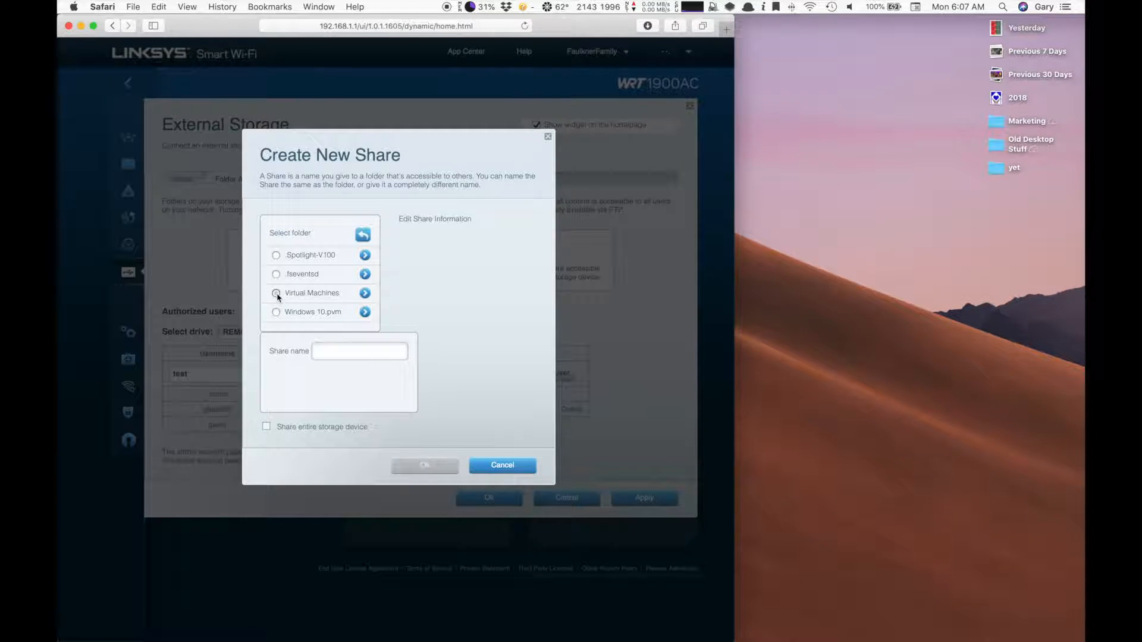
{"action": "left_click", "coordinate": [276, 293]}
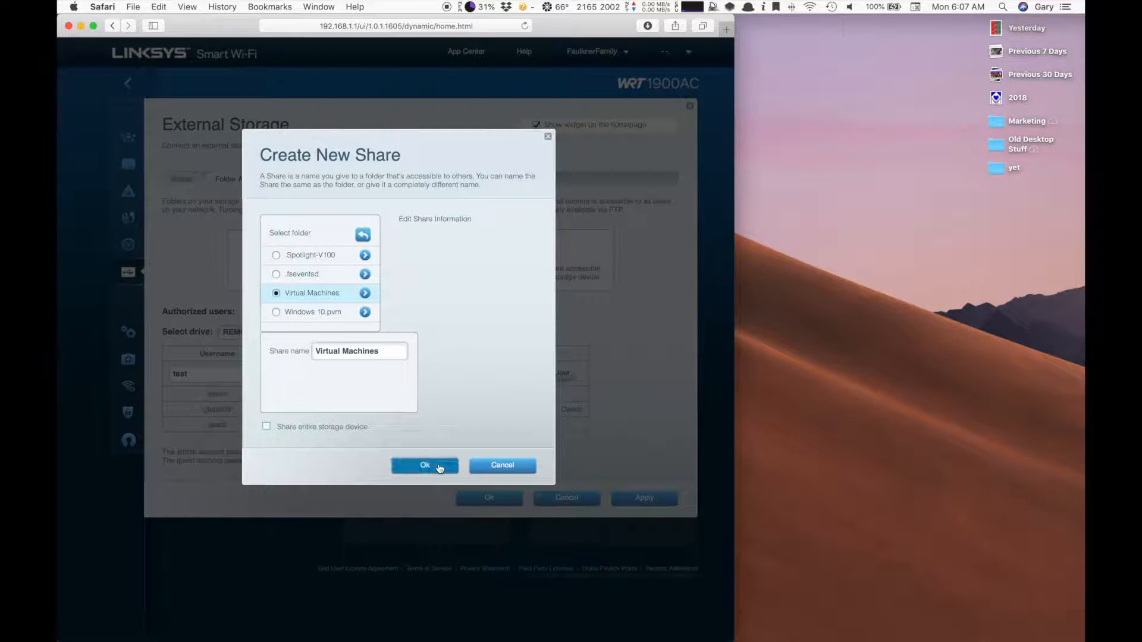
{"action": "left_click", "coordinate": [425, 465]}
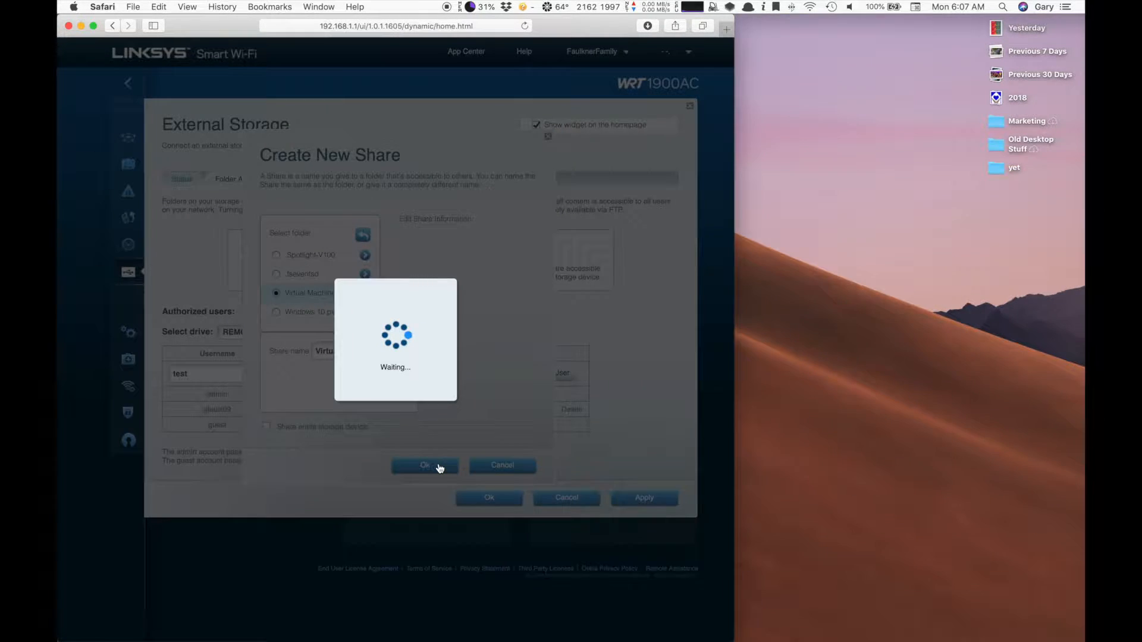
{"action": "left_click", "coordinate": [425, 465]}
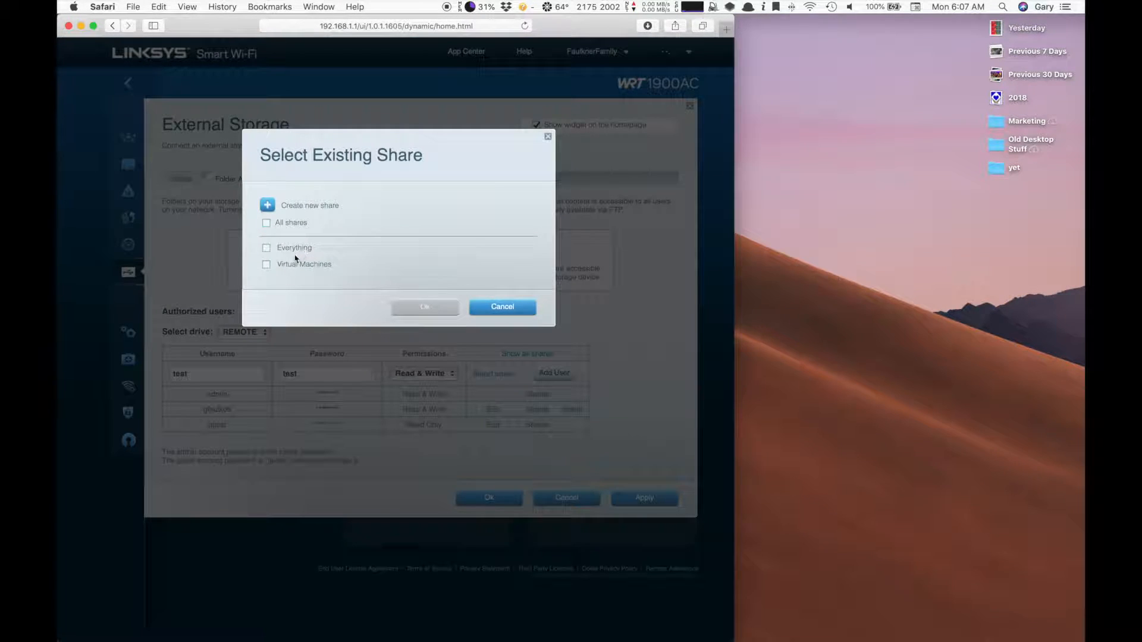
{"action": "left_click", "coordinate": [267, 263]}
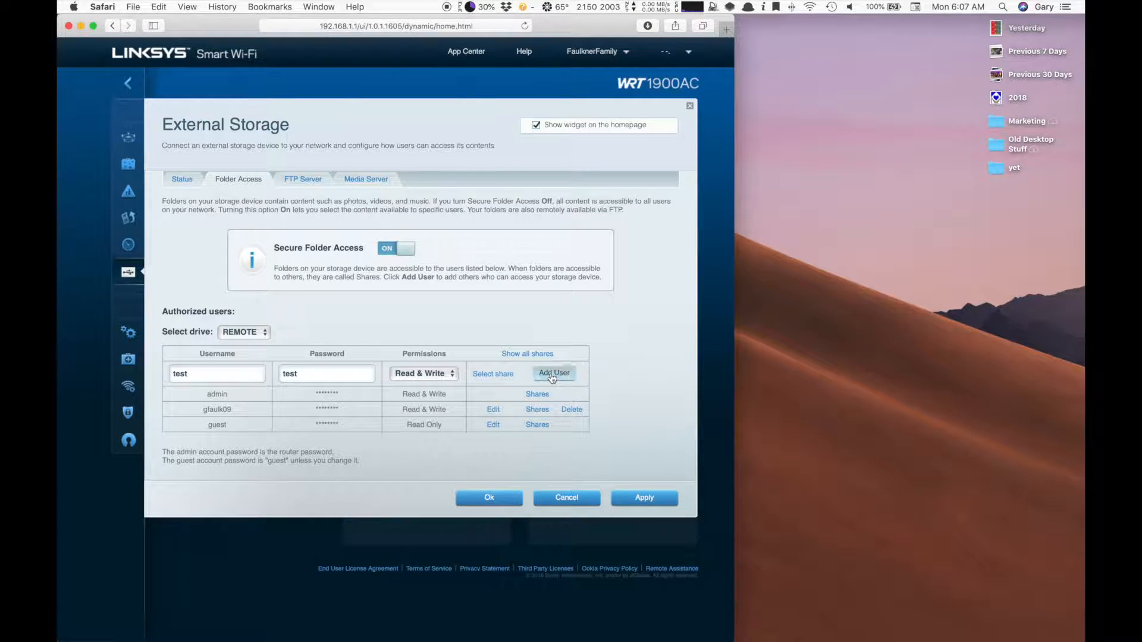
Add 'test' to the authorized users with read and write access
{"action": "left_click", "coordinate": [554, 373]}
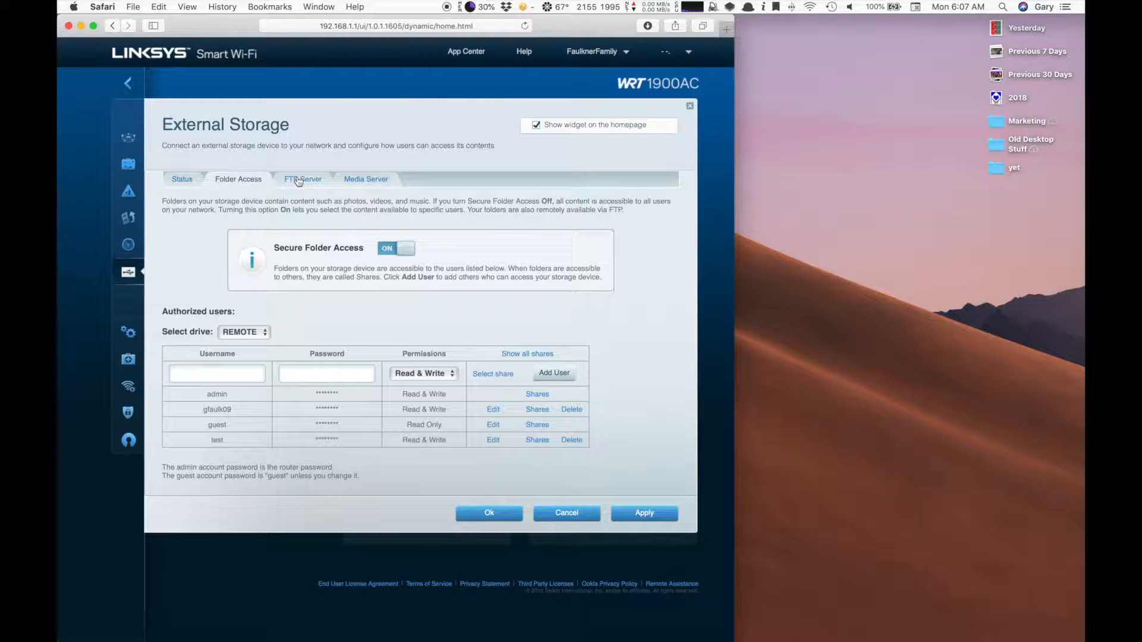
Check the FTP Server tab, then Status for the SMB and FTP access addresses
{"action": "left_click", "coordinate": [302, 179]}
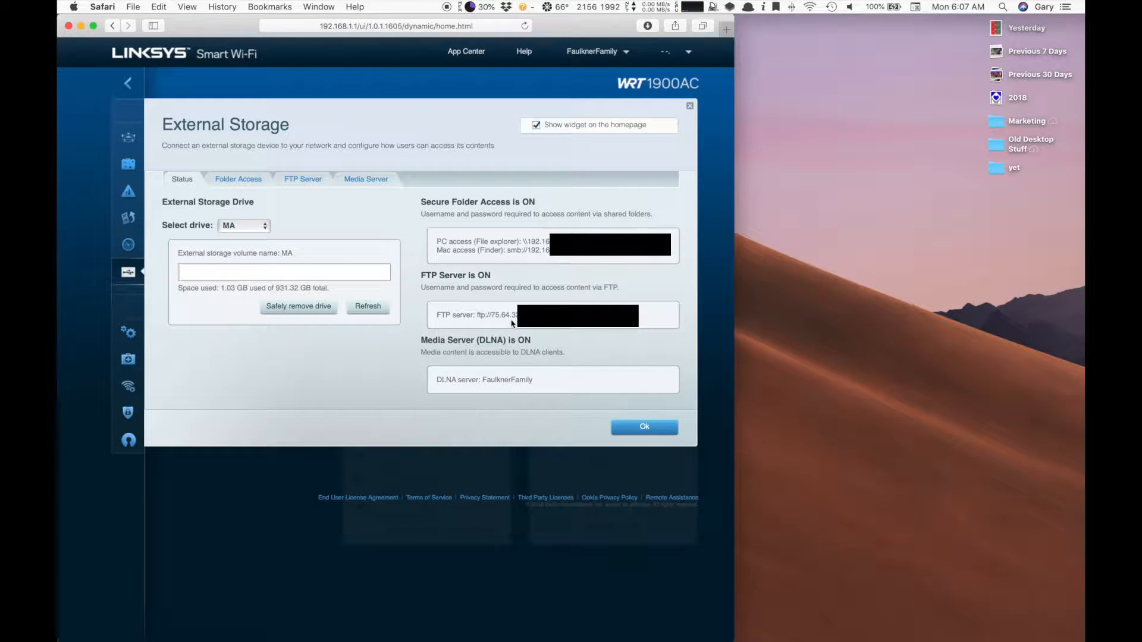
{"action": "mouse_move", "coordinate": [487, 325]}
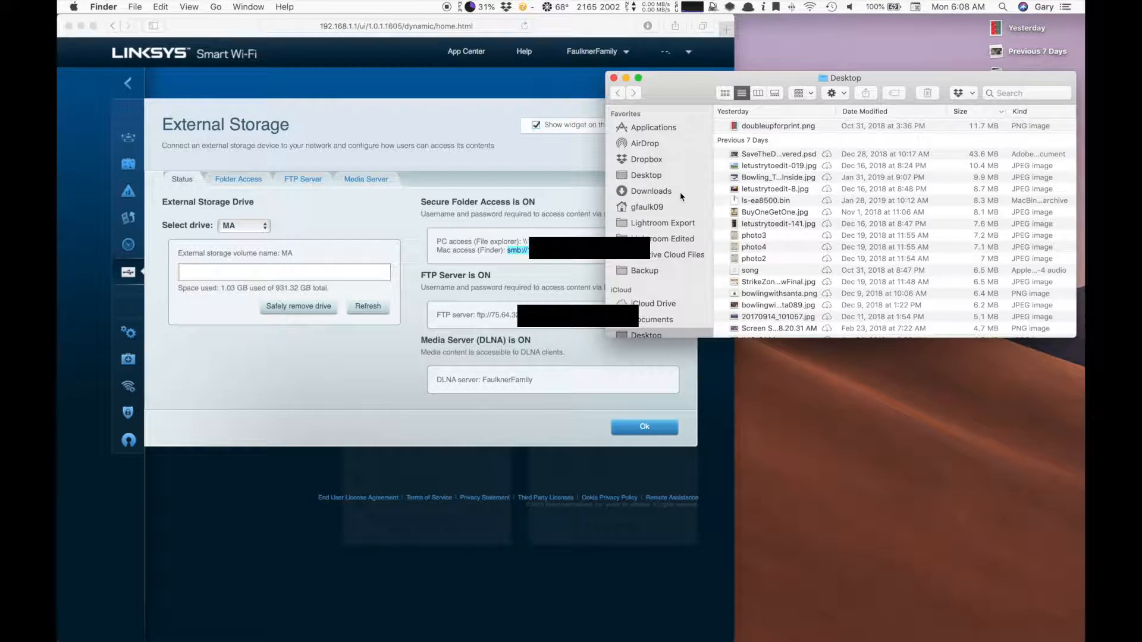
Connect Finder to smb://192.168.1.1 through Go > Connect to Server
{"action": "scroll", "scroll_direction": "down", "scroll_amount": 3}
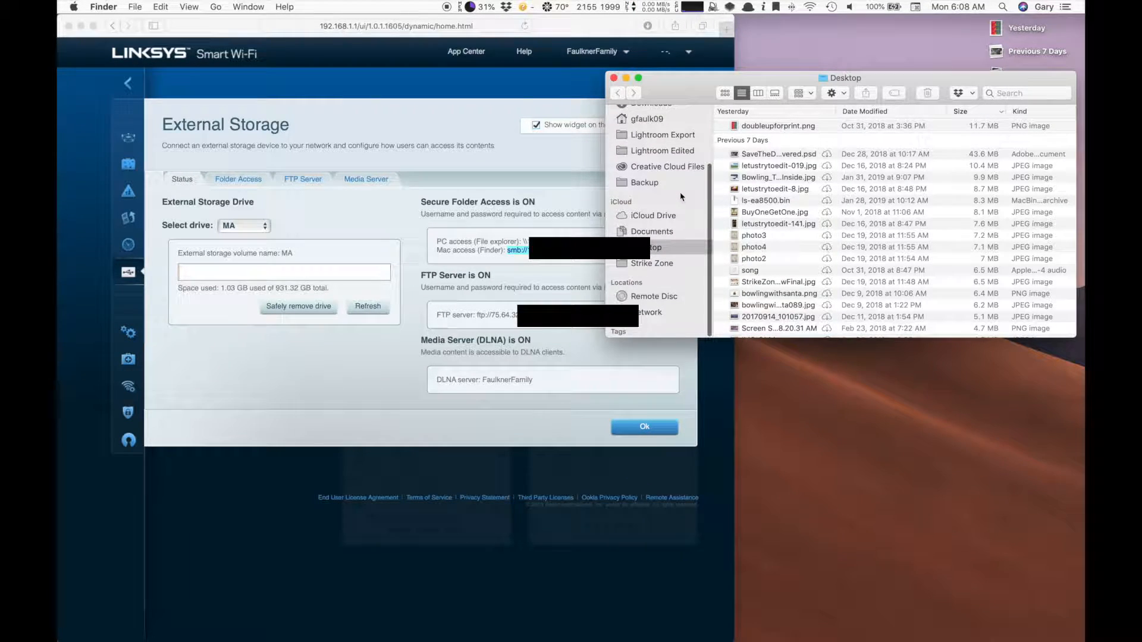
{"action": "left_click", "coordinate": [215, 7]}
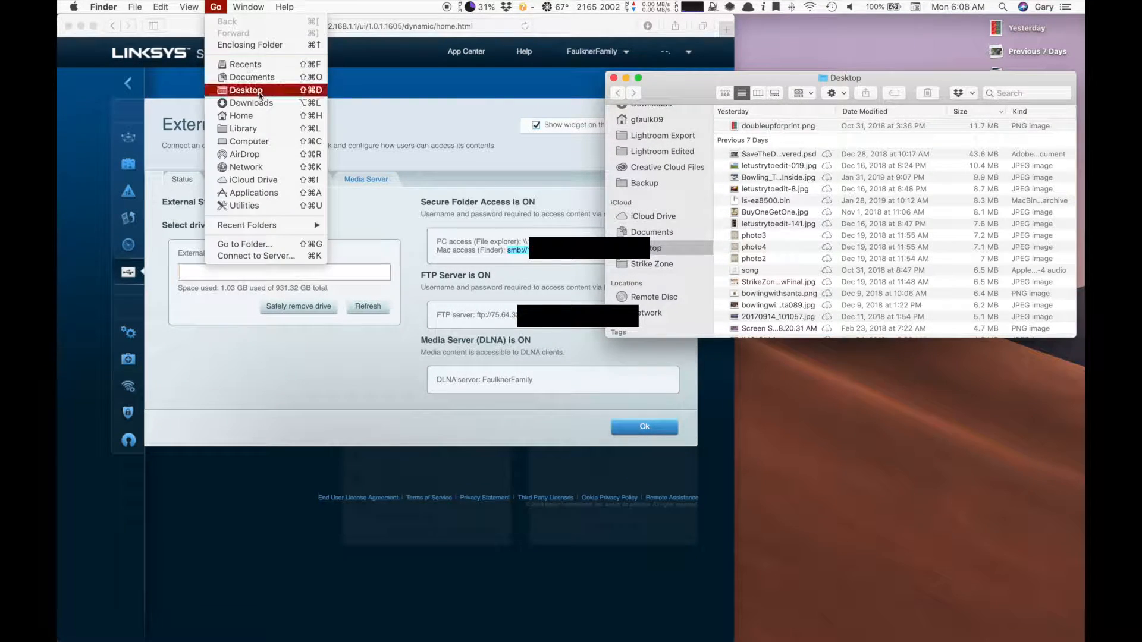
{"action": "mouse_move", "coordinate": [246, 243]}
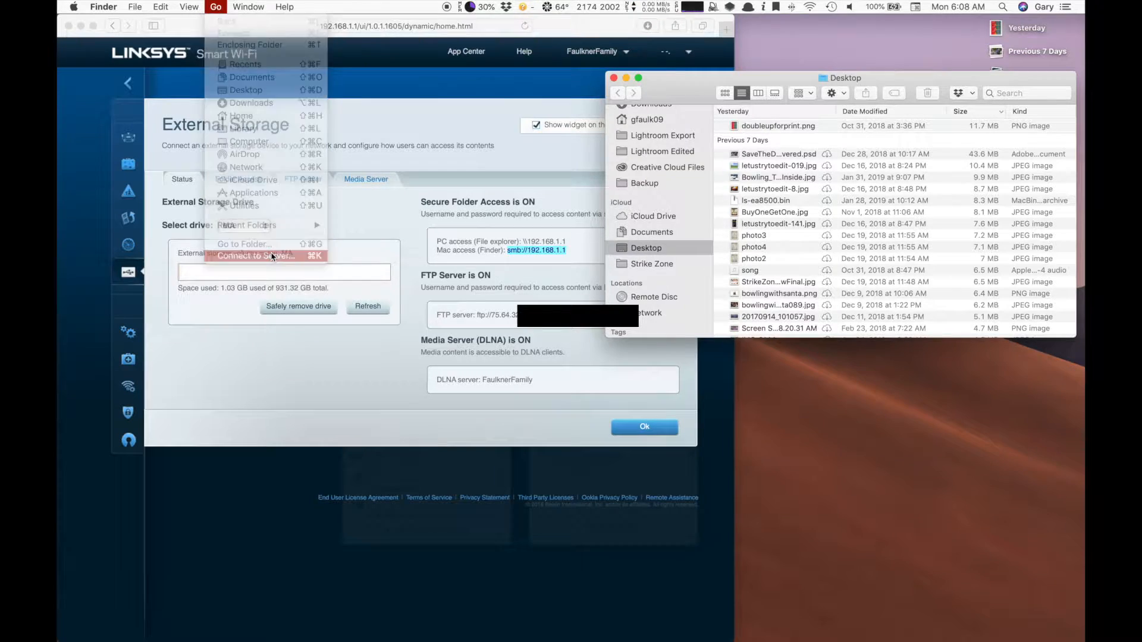
{"action": "left_click", "coordinate": [255, 256]}
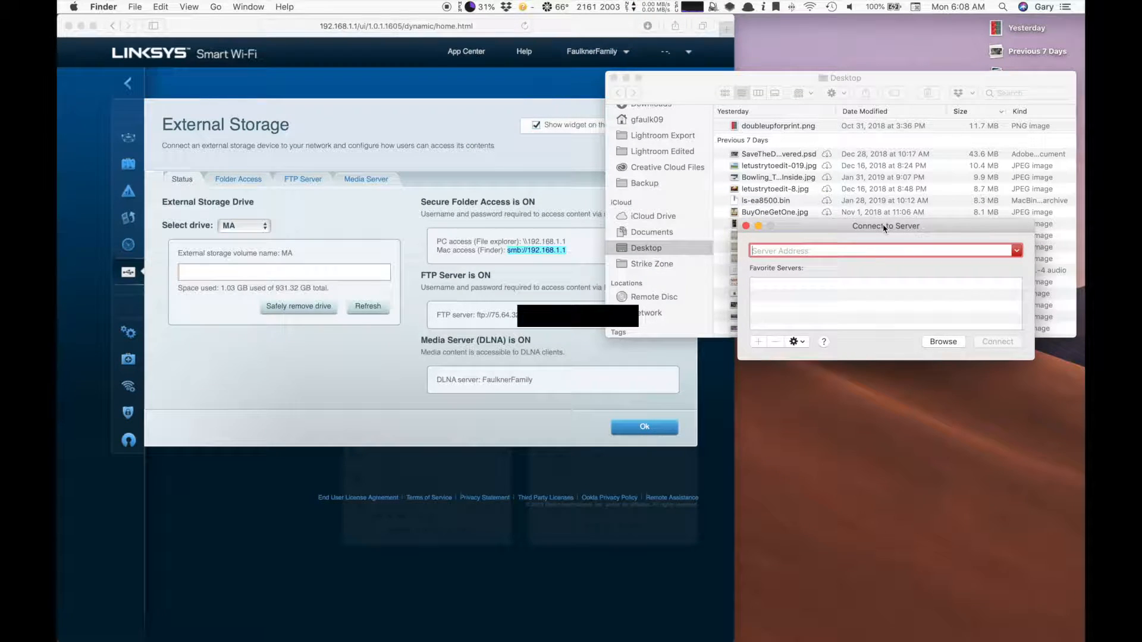
{"action": "type", "text": "smb:"}
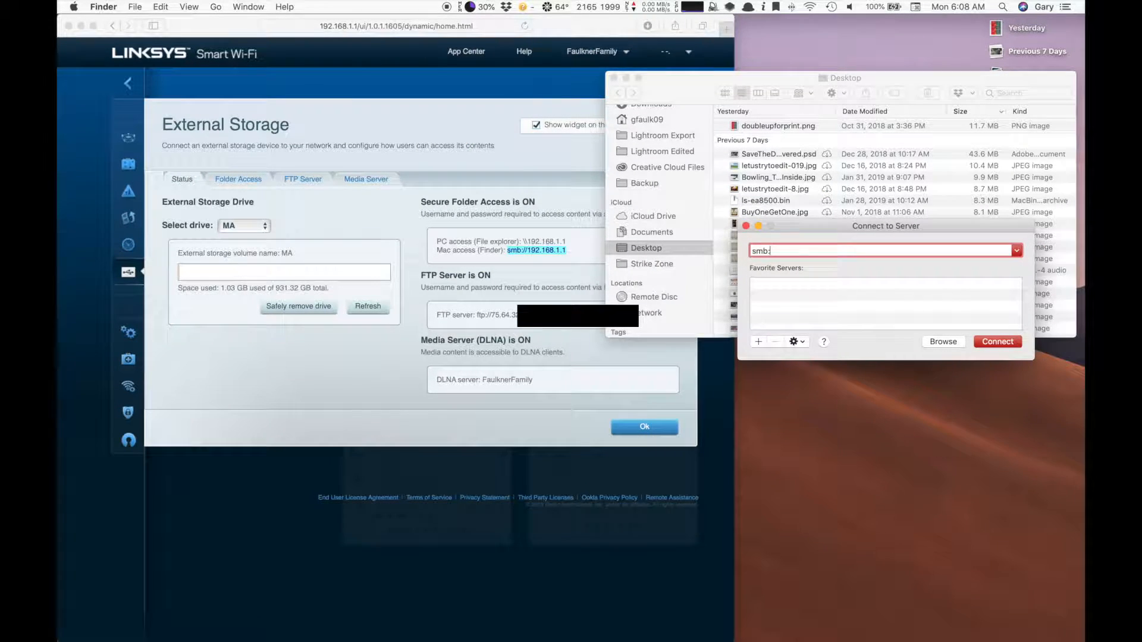
{"action": "type", "text": "//192.1"}
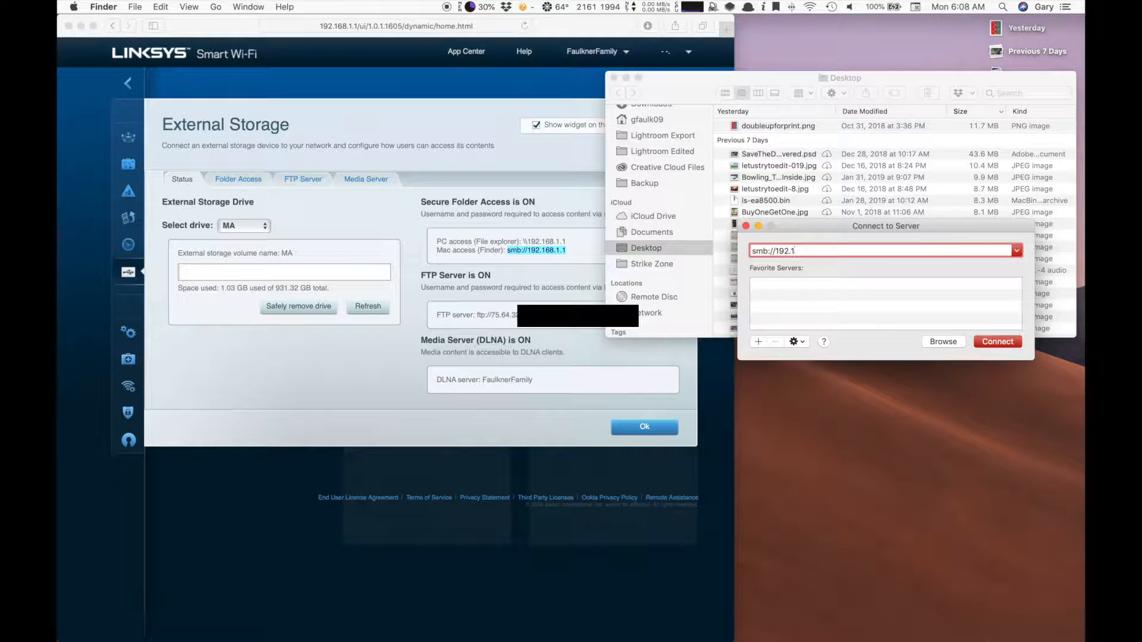
{"action": "type", "text": "68.1.1"}
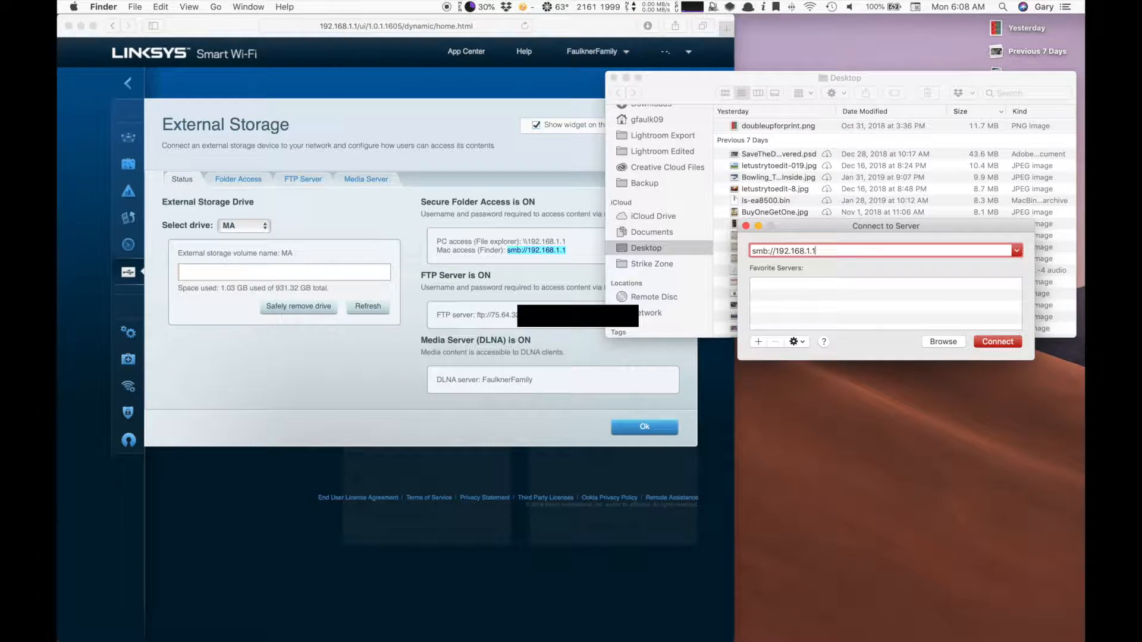
{"action": "left_click", "coordinate": [997, 342]}
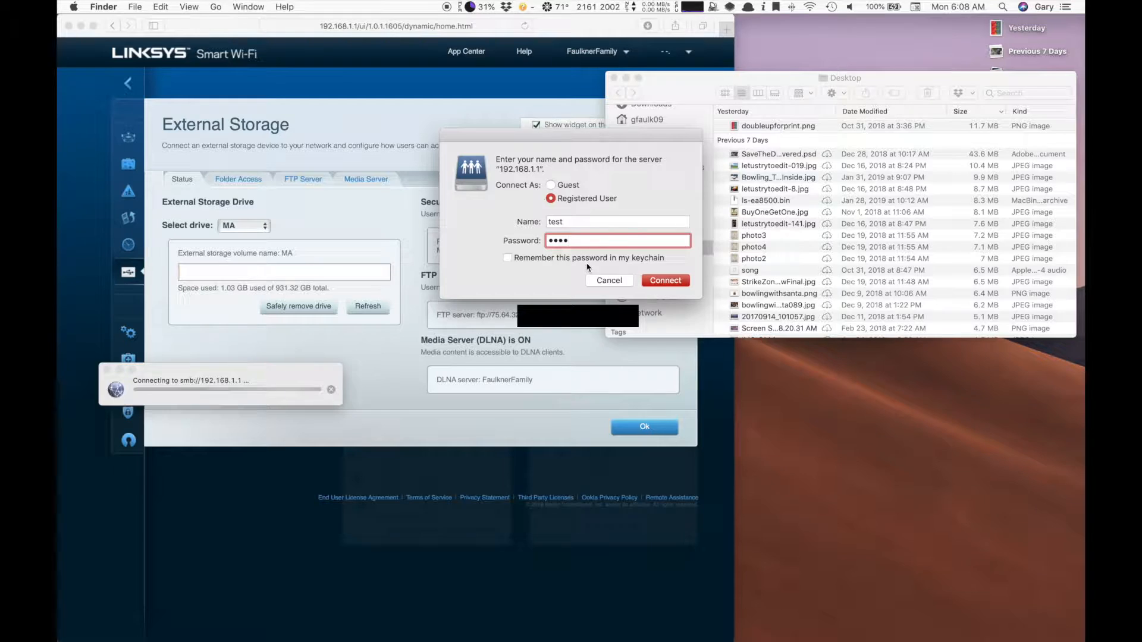
Log in as test and mount the Virtual Machines volume
{"action": "left_click", "coordinate": [664, 280]}
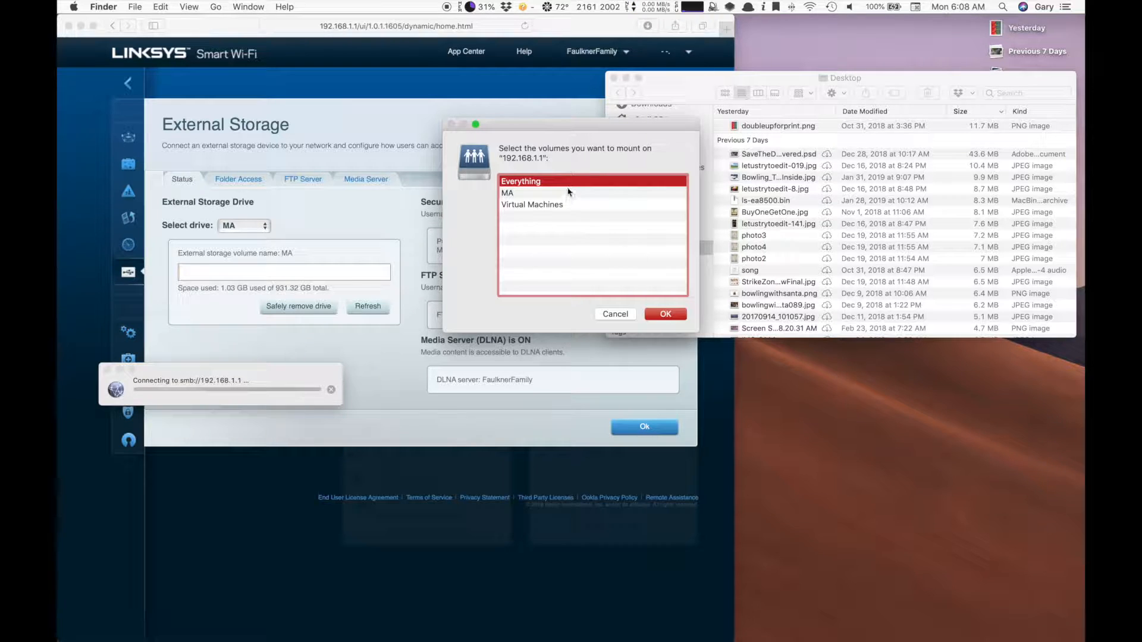
{"action": "left_click", "coordinate": [533, 203]}
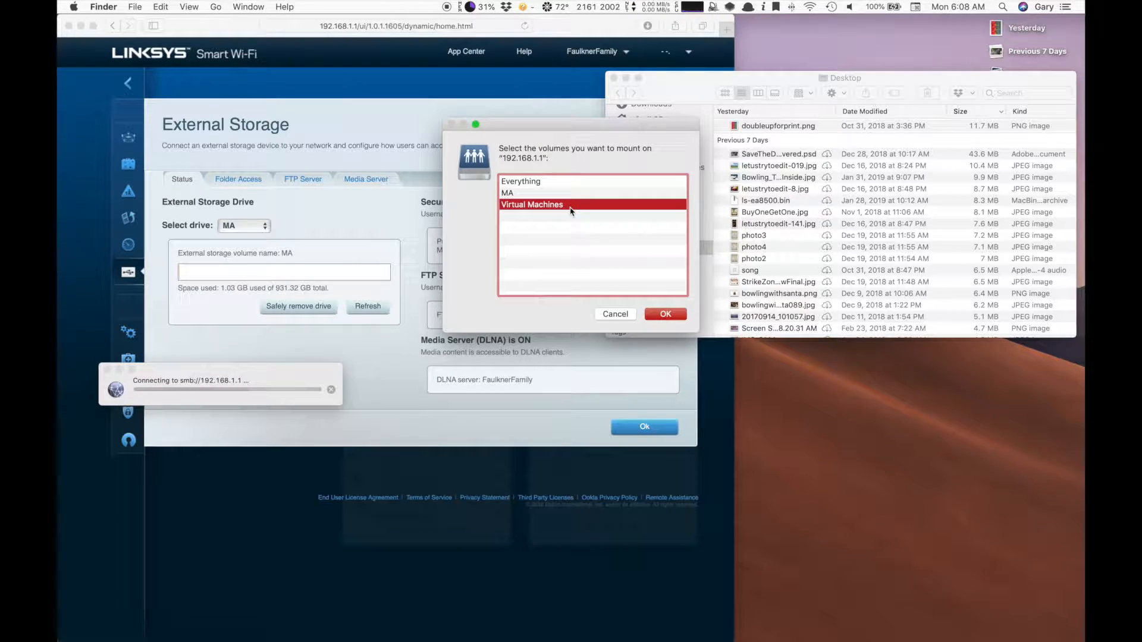
{"action": "left_click", "coordinate": [664, 314]}
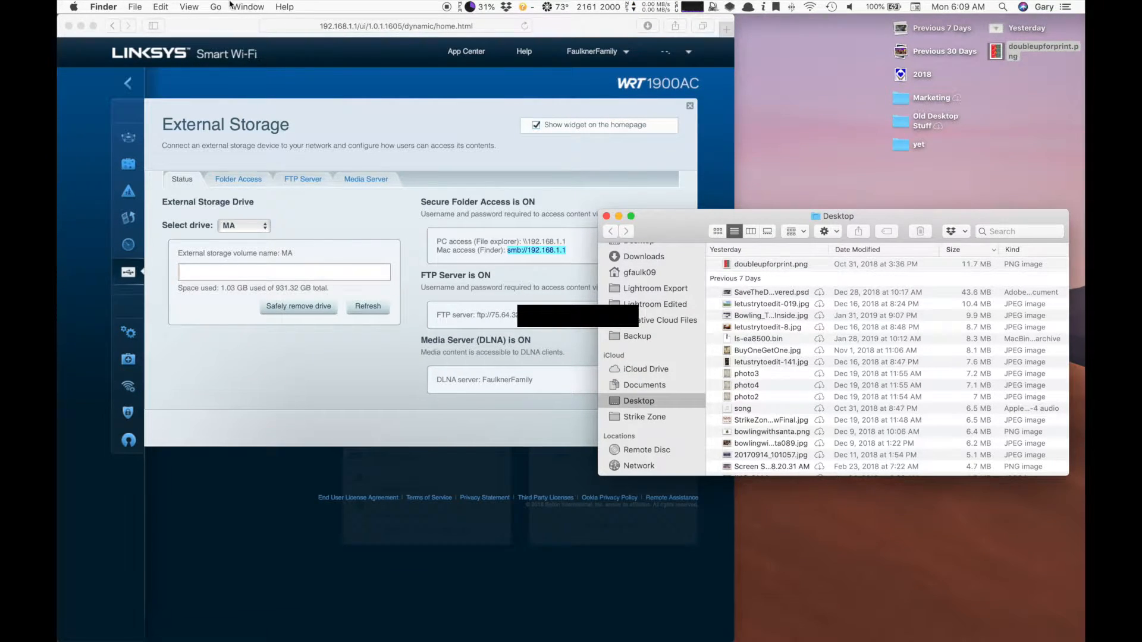
Enter the router's ftp:// address in Connect to Server and connect
{"action": "left_click", "coordinate": [215, 7]}
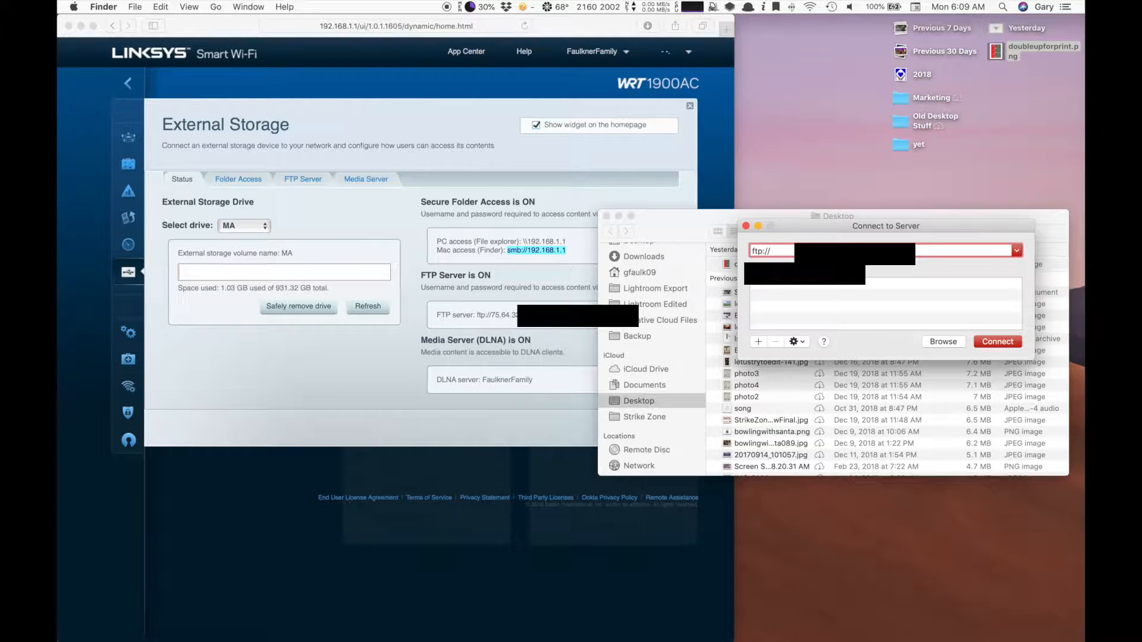
{"action": "type", "text": "75.64."}
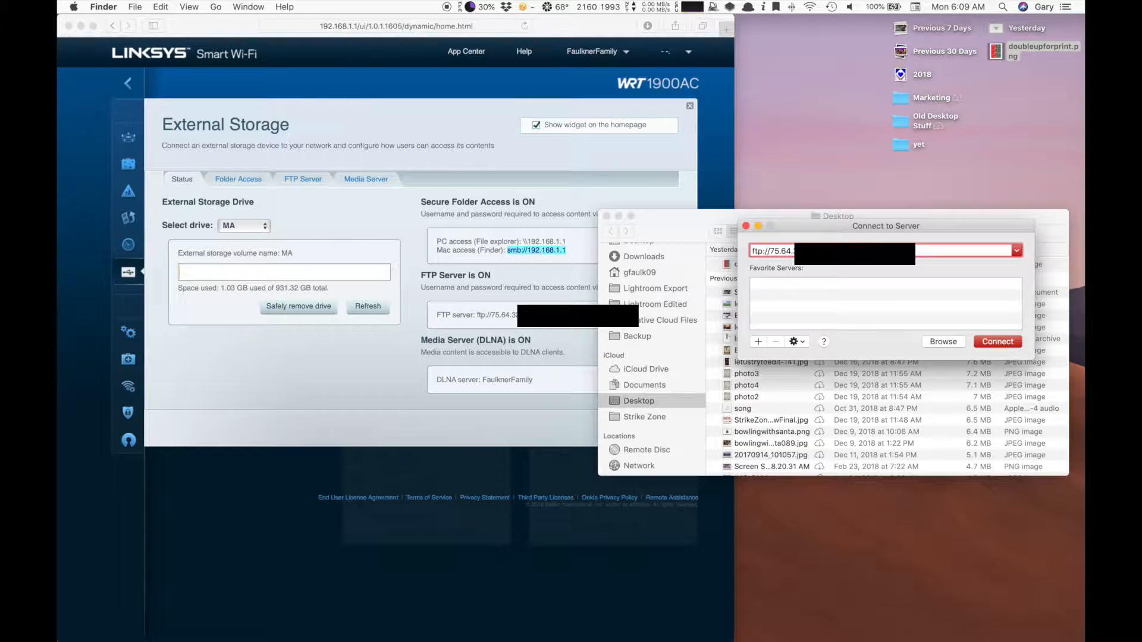
{"action": "left_click", "coordinate": [997, 342]}
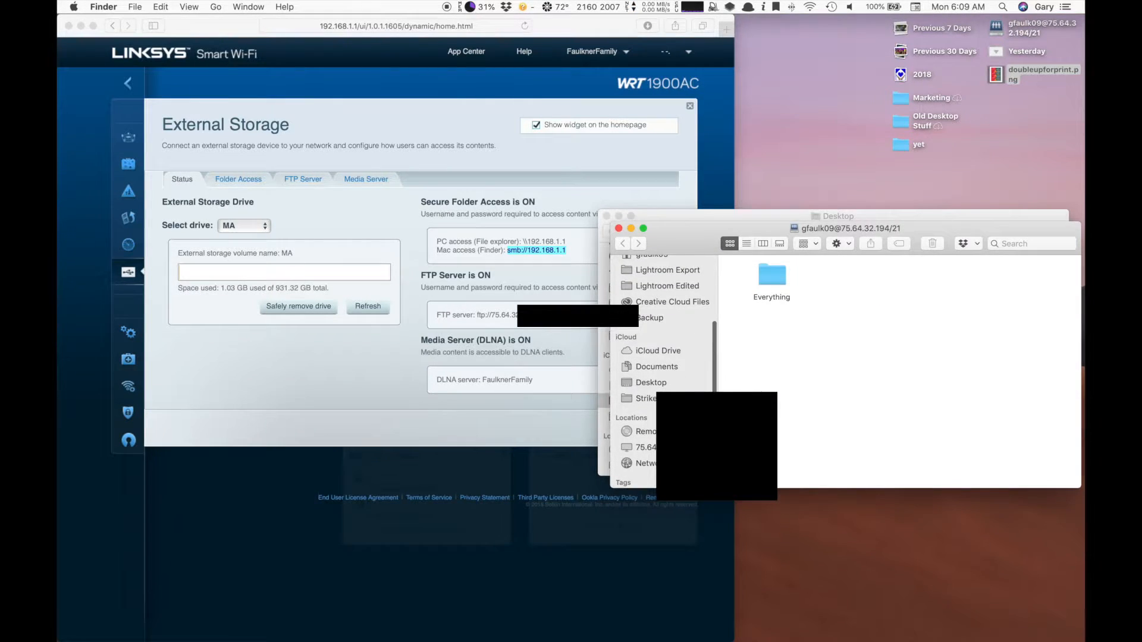
Reconnect to the FTP server and open the Everything folder
{"action": "left_click", "coordinate": [215, 7]}
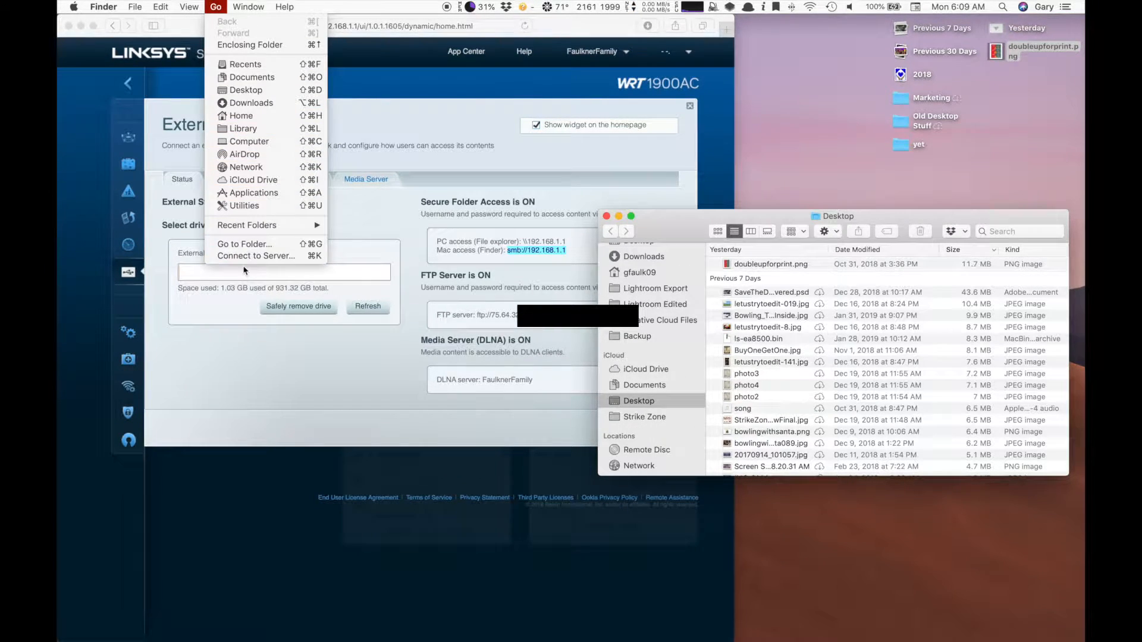
{"action": "left_click", "coordinate": [257, 255]}
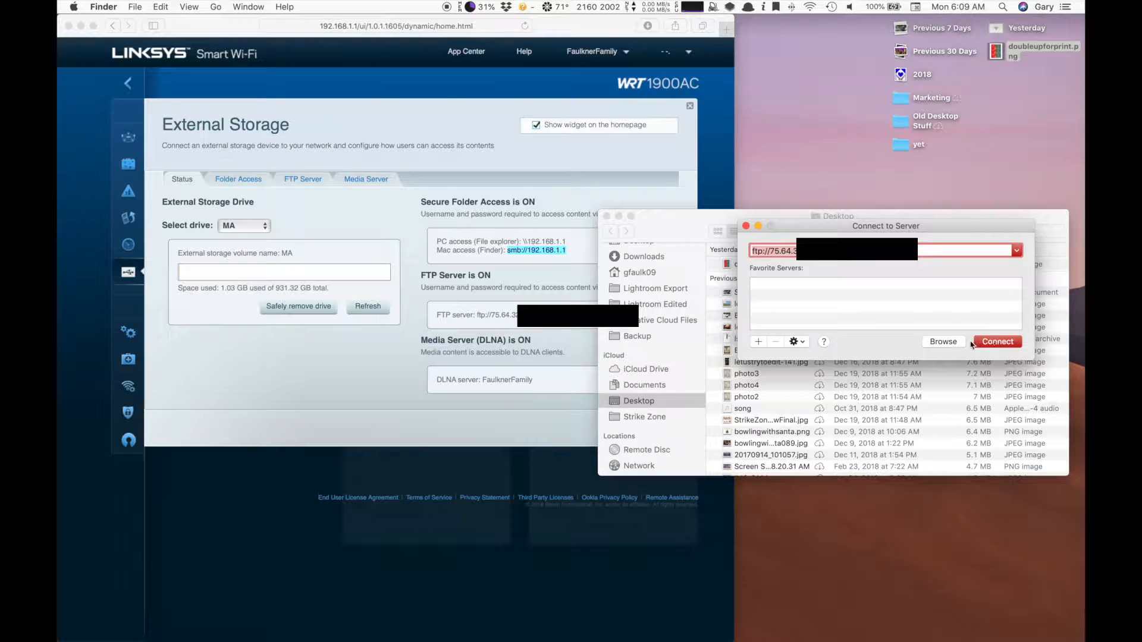
{"action": "left_click", "coordinate": [996, 341]}
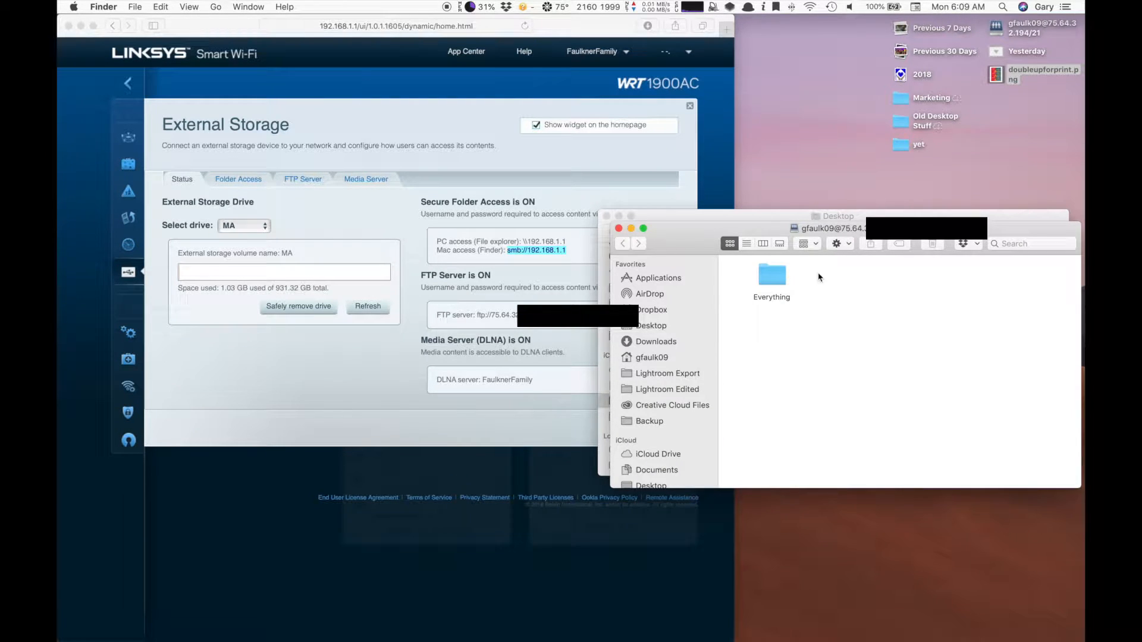
{"action": "double_click", "coordinate": [771, 277]}
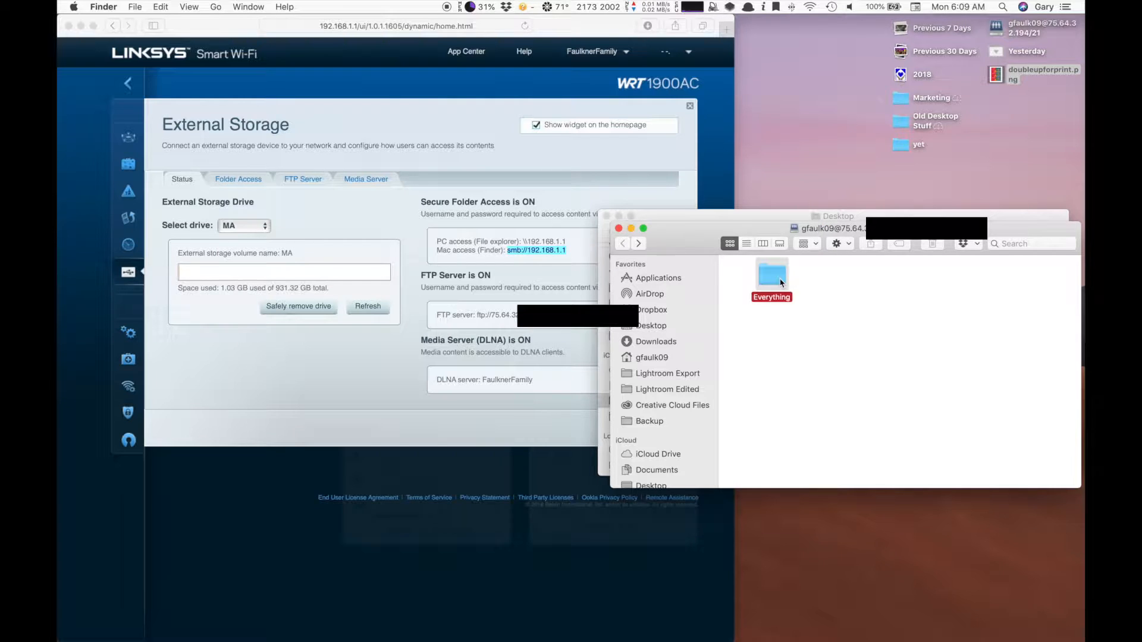
{"action": "double_click", "coordinate": [771, 276]}
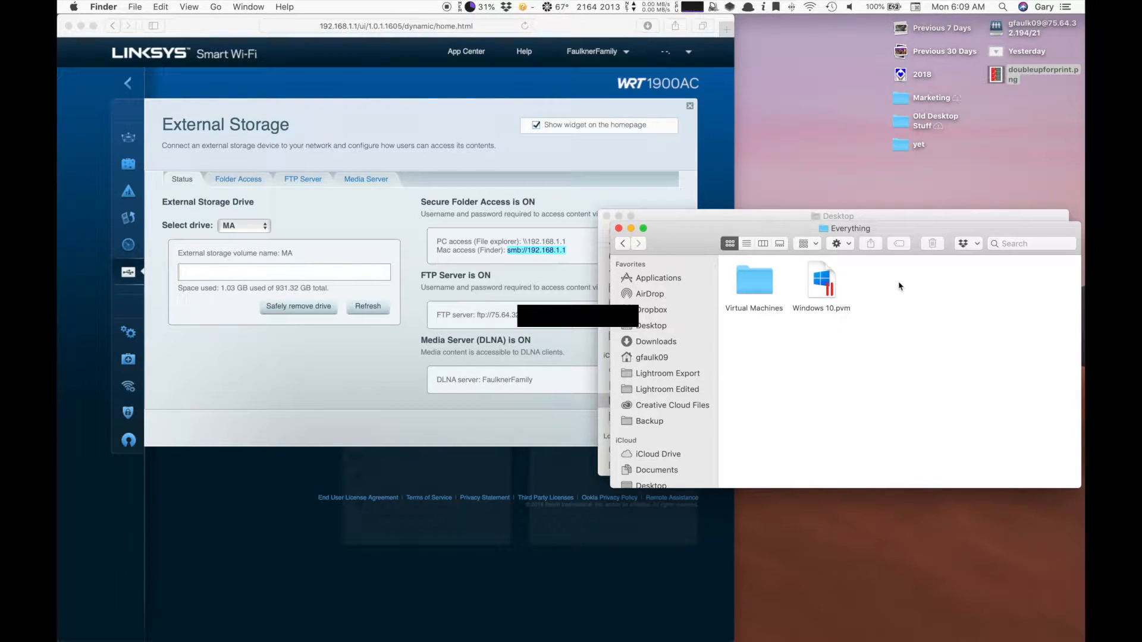
{"action": "mouse_move", "coordinate": [963, 101]}
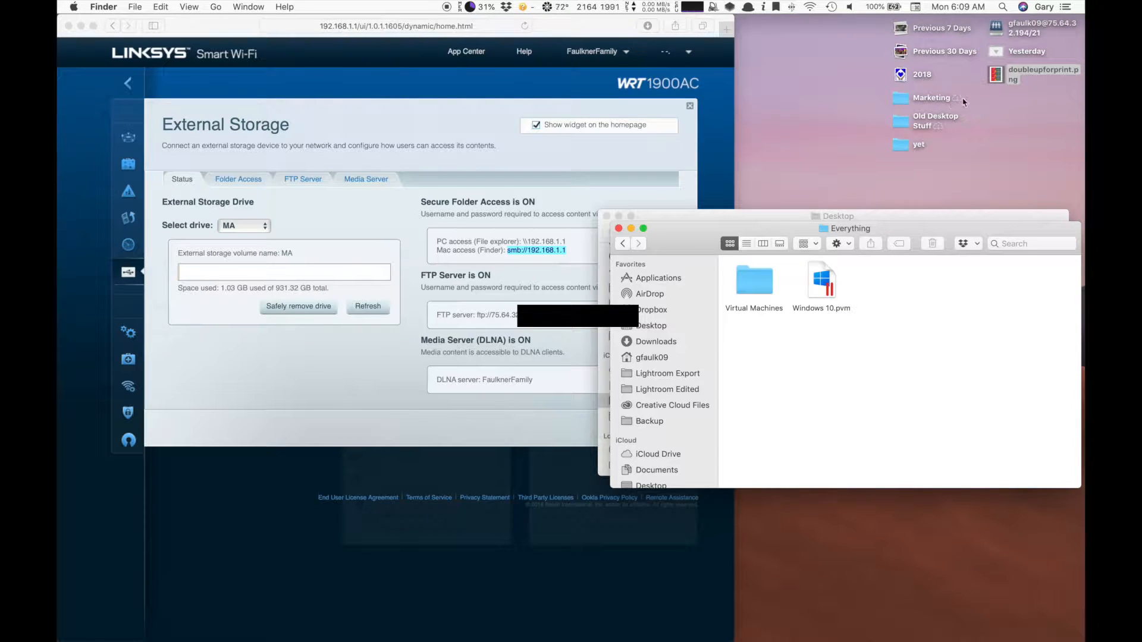
{"action": "mouse_move", "coordinate": [899, 184]}
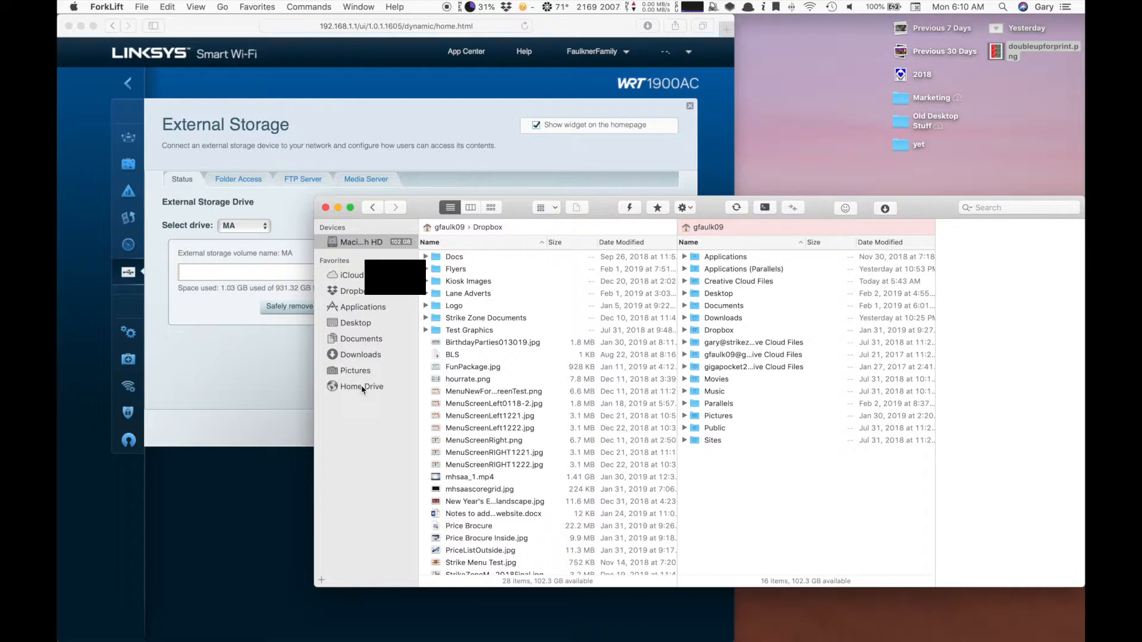
Open Home Drive's Everything share, add doubleupforprint.png, then delete that file
{"action": "left_click", "coordinate": [361, 386]}
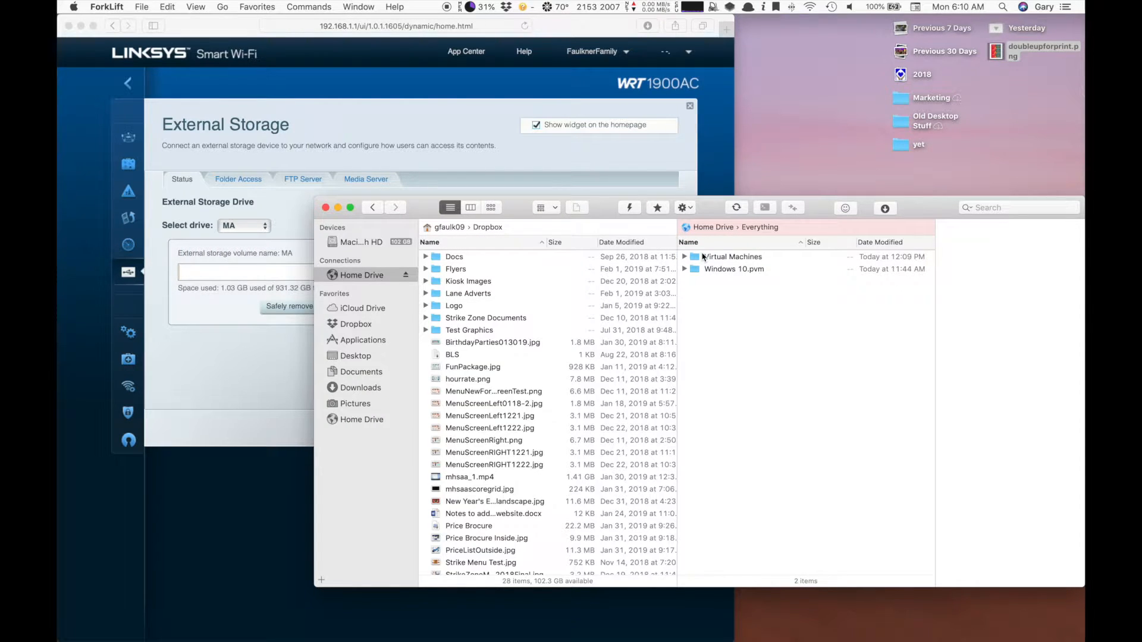
{"action": "double_click", "coordinate": [731, 256]}
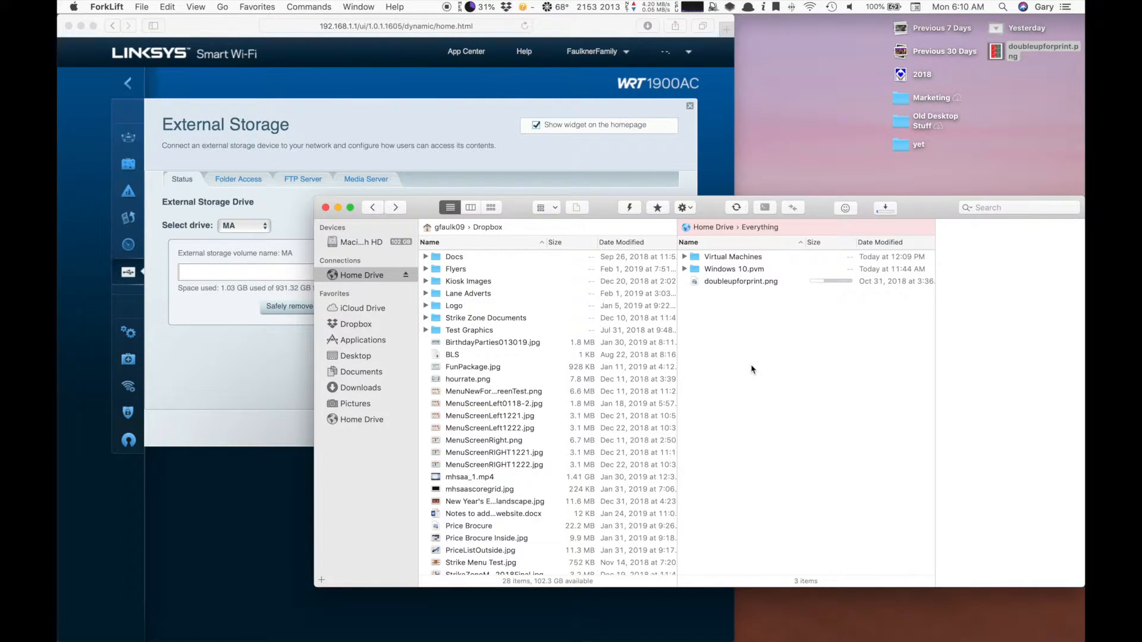
{"action": "left_click", "coordinate": [740, 281]}
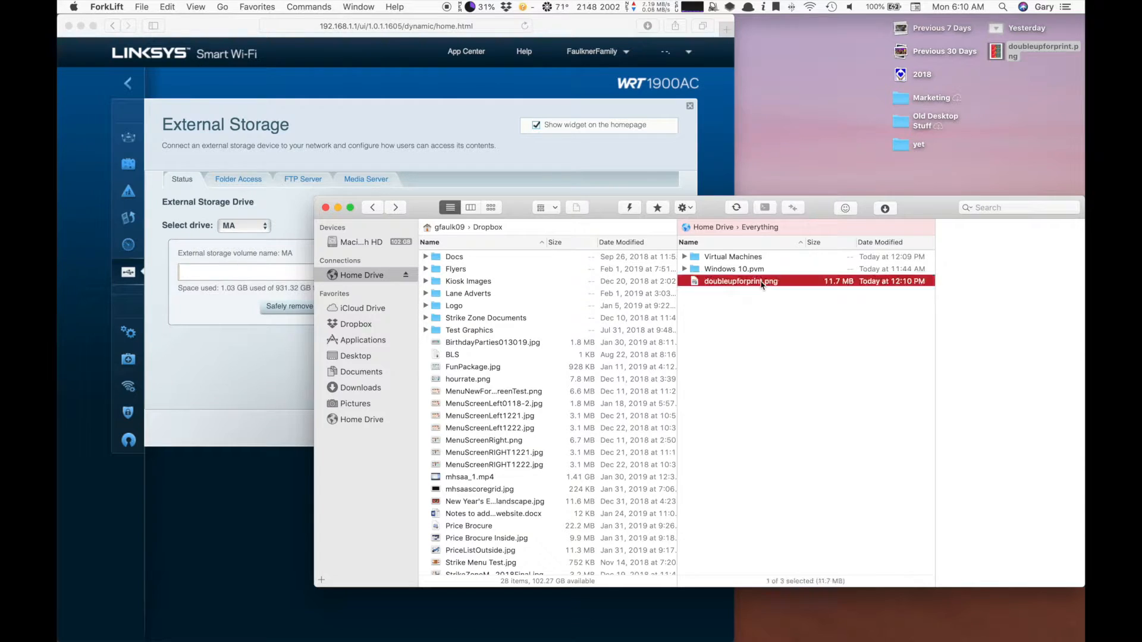
{"action": "right_click", "coordinate": [740, 281]}
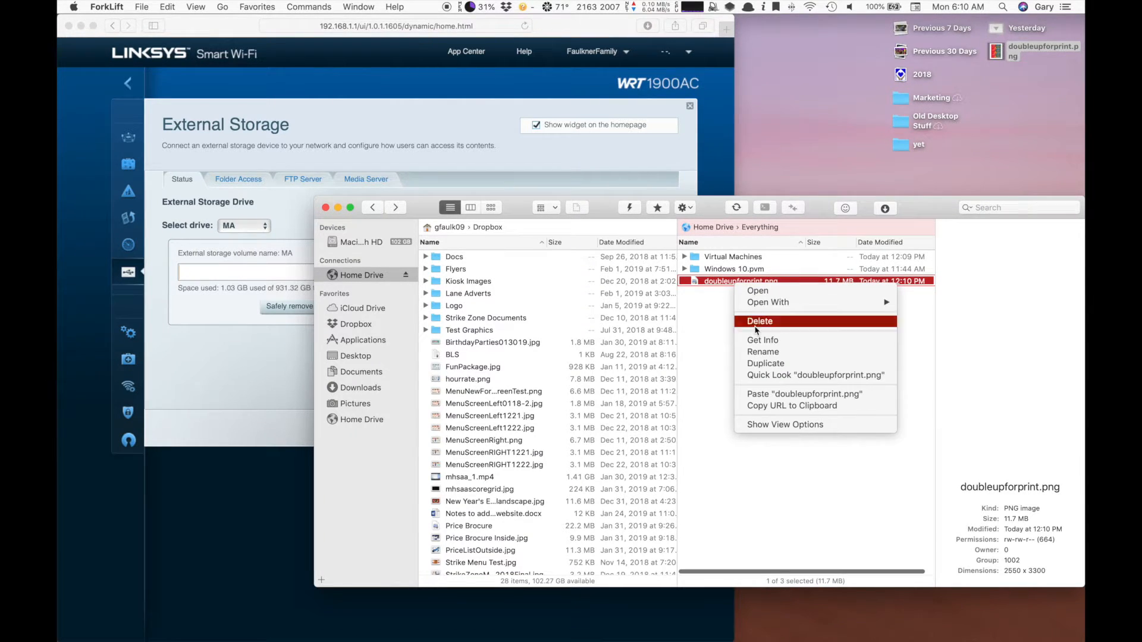
{"action": "left_click", "coordinate": [759, 321]}
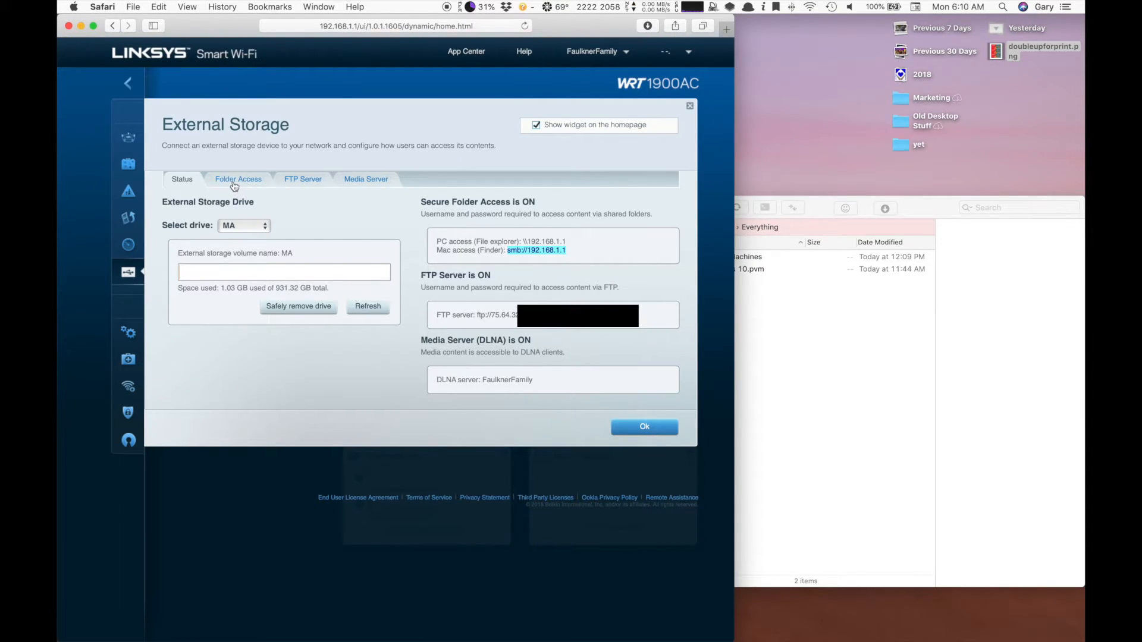
Delete the test user from the storage's Folder Access list and confirm with Ok
{"action": "left_click", "coordinate": [238, 178]}
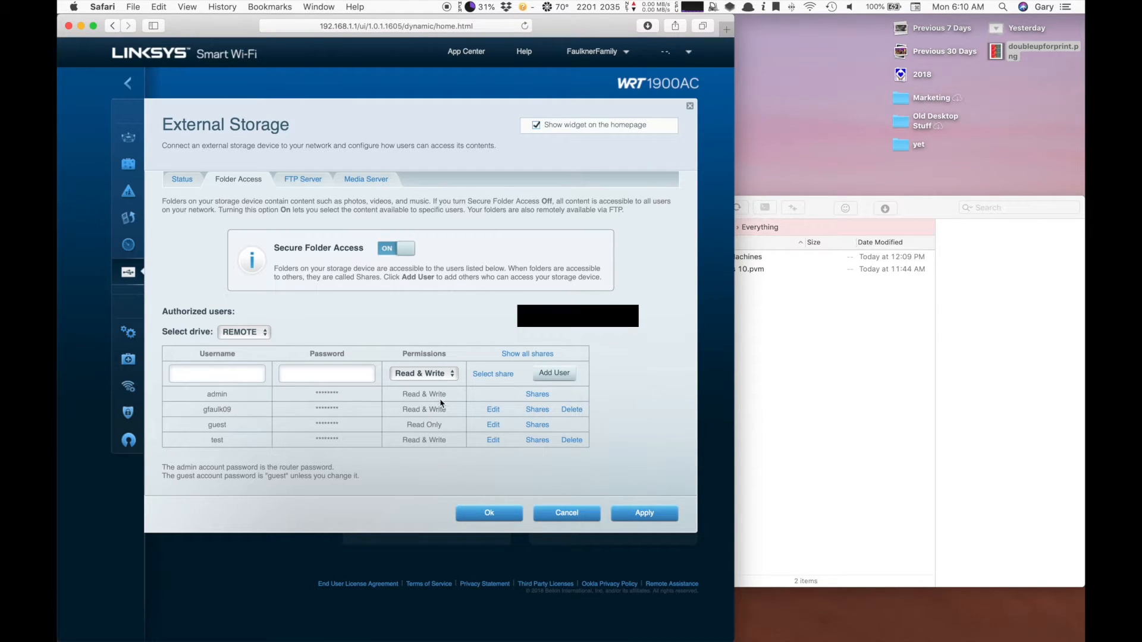
{"action": "left_click", "coordinate": [571, 440]}
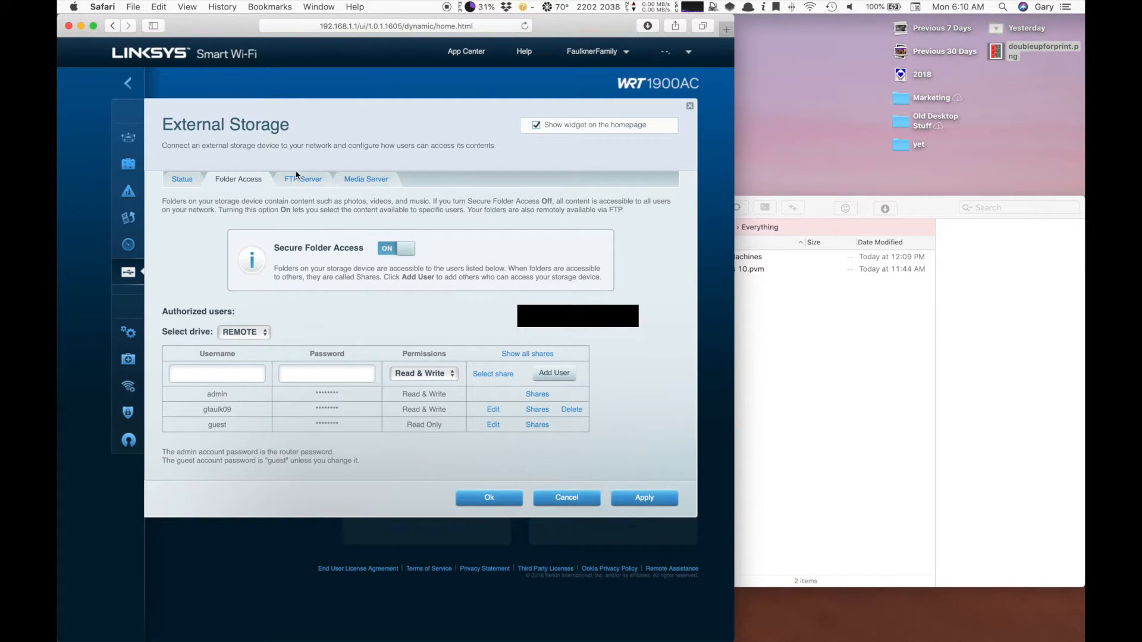
{"action": "left_click", "coordinate": [302, 179]}
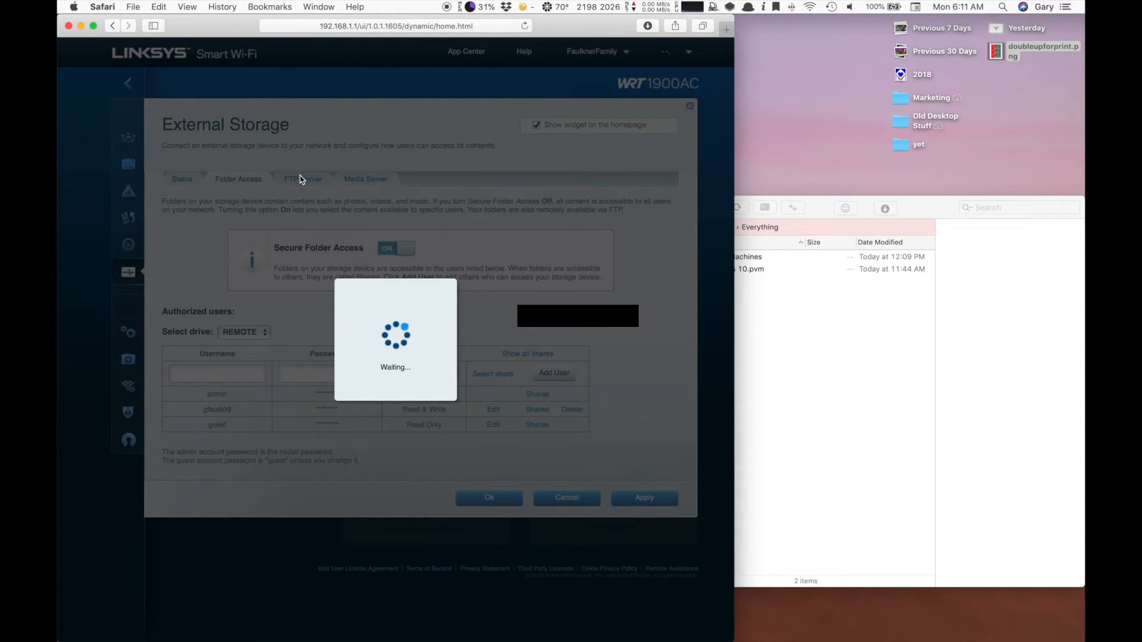
{"action": "left_click", "coordinate": [302, 179]}
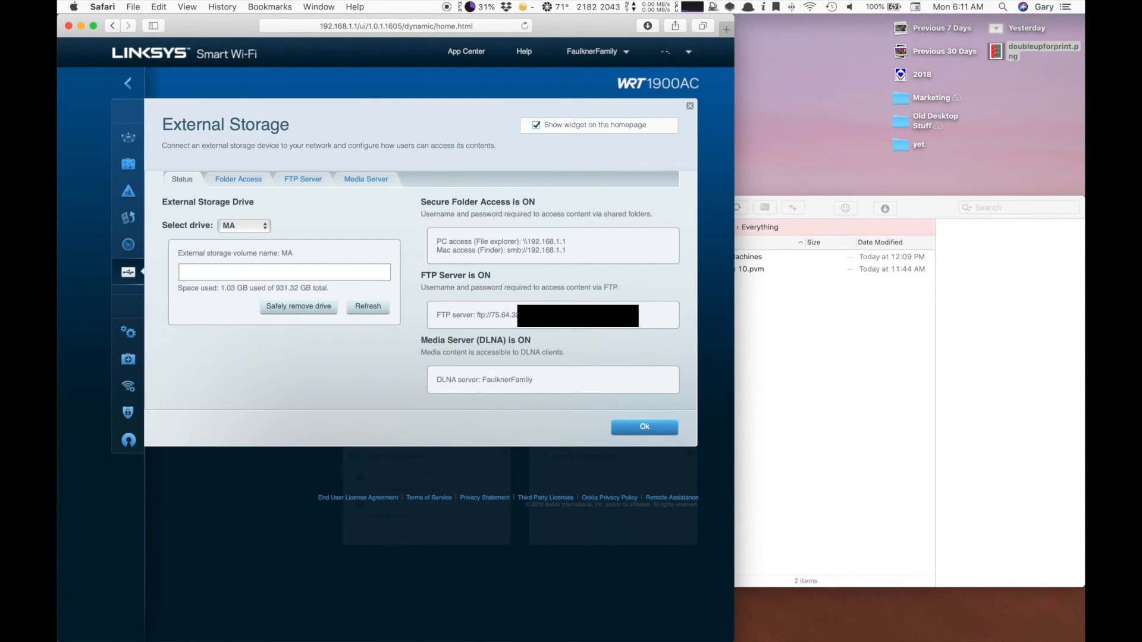
{"action": "mouse_move", "coordinate": [643, 427]}
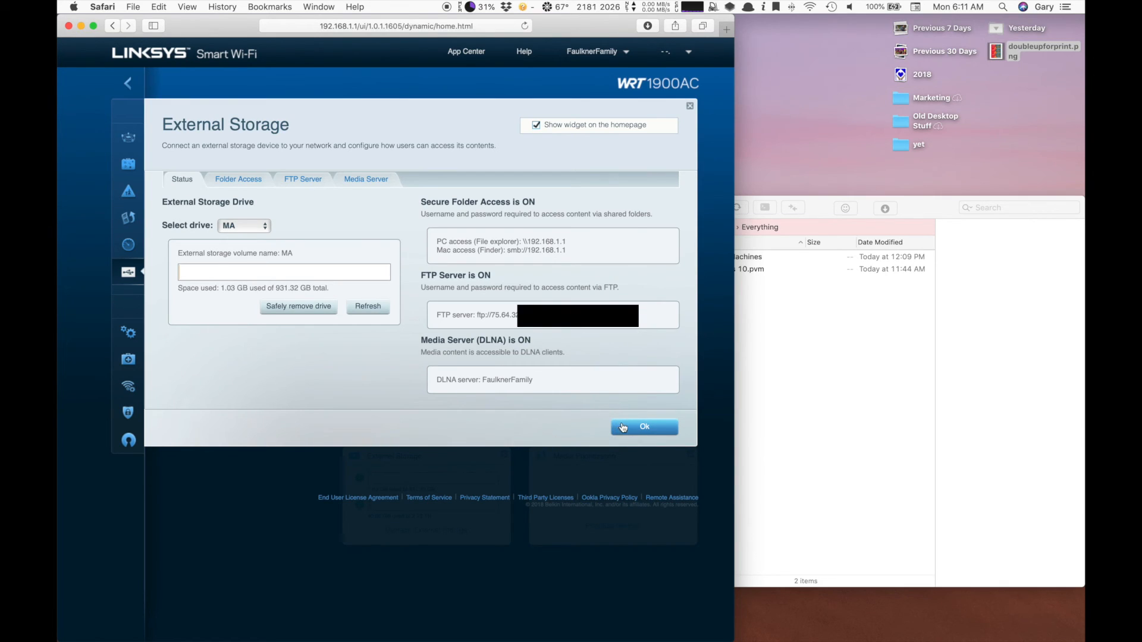